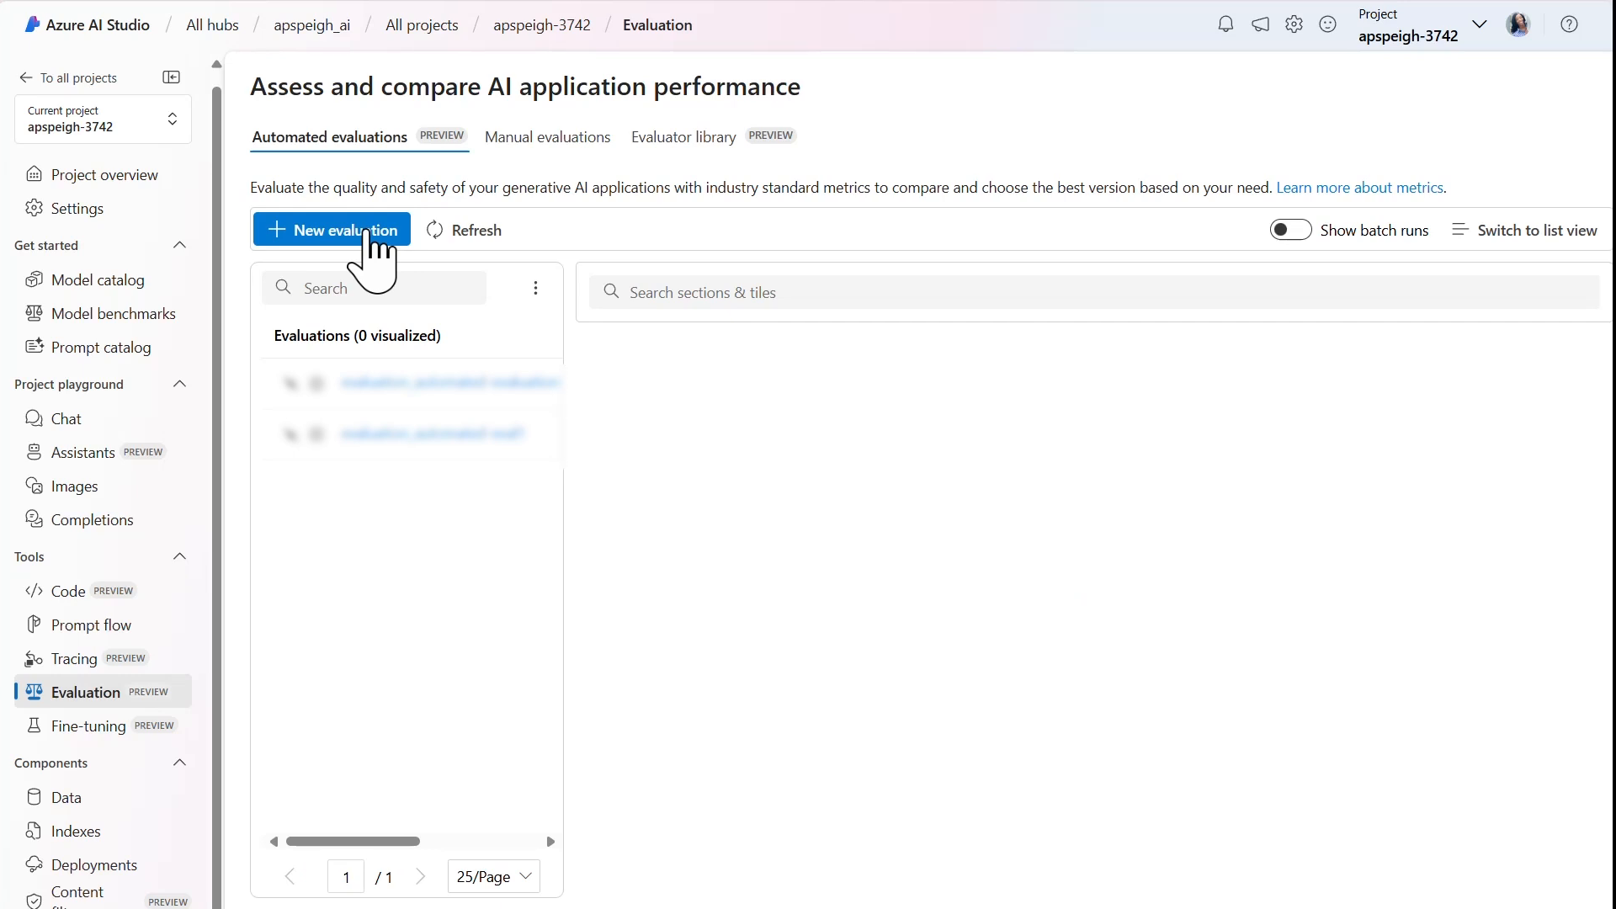
# Create dataset evaluation 'automated-evaluation-demo' for question and answer without context
pyautogui.click(343, 229)
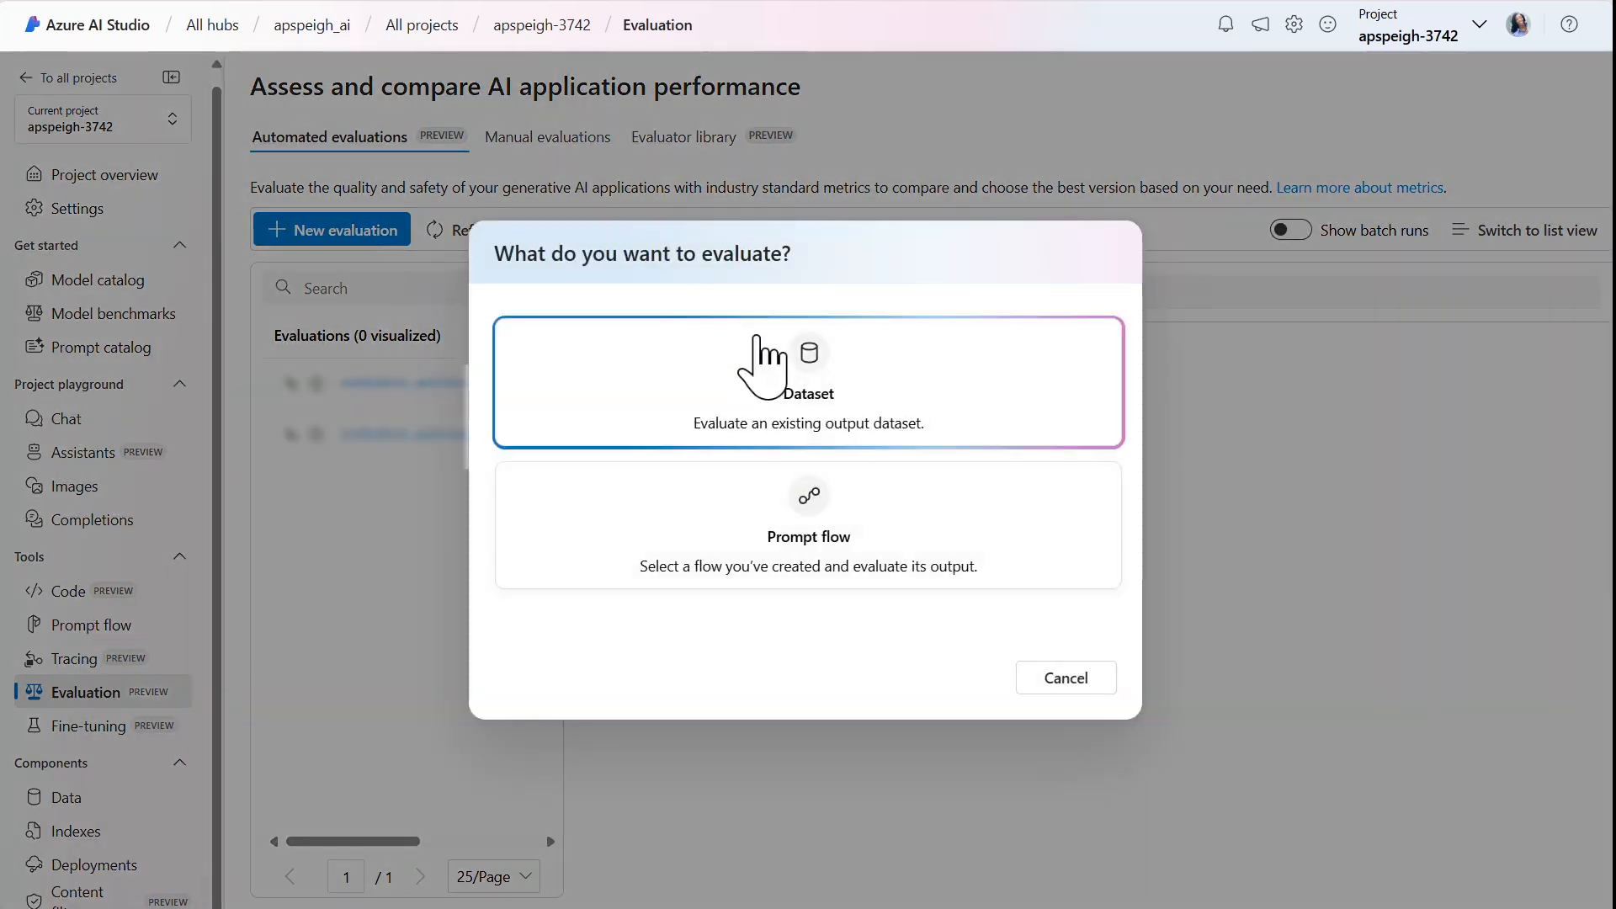
pyautogui.click(808, 382)
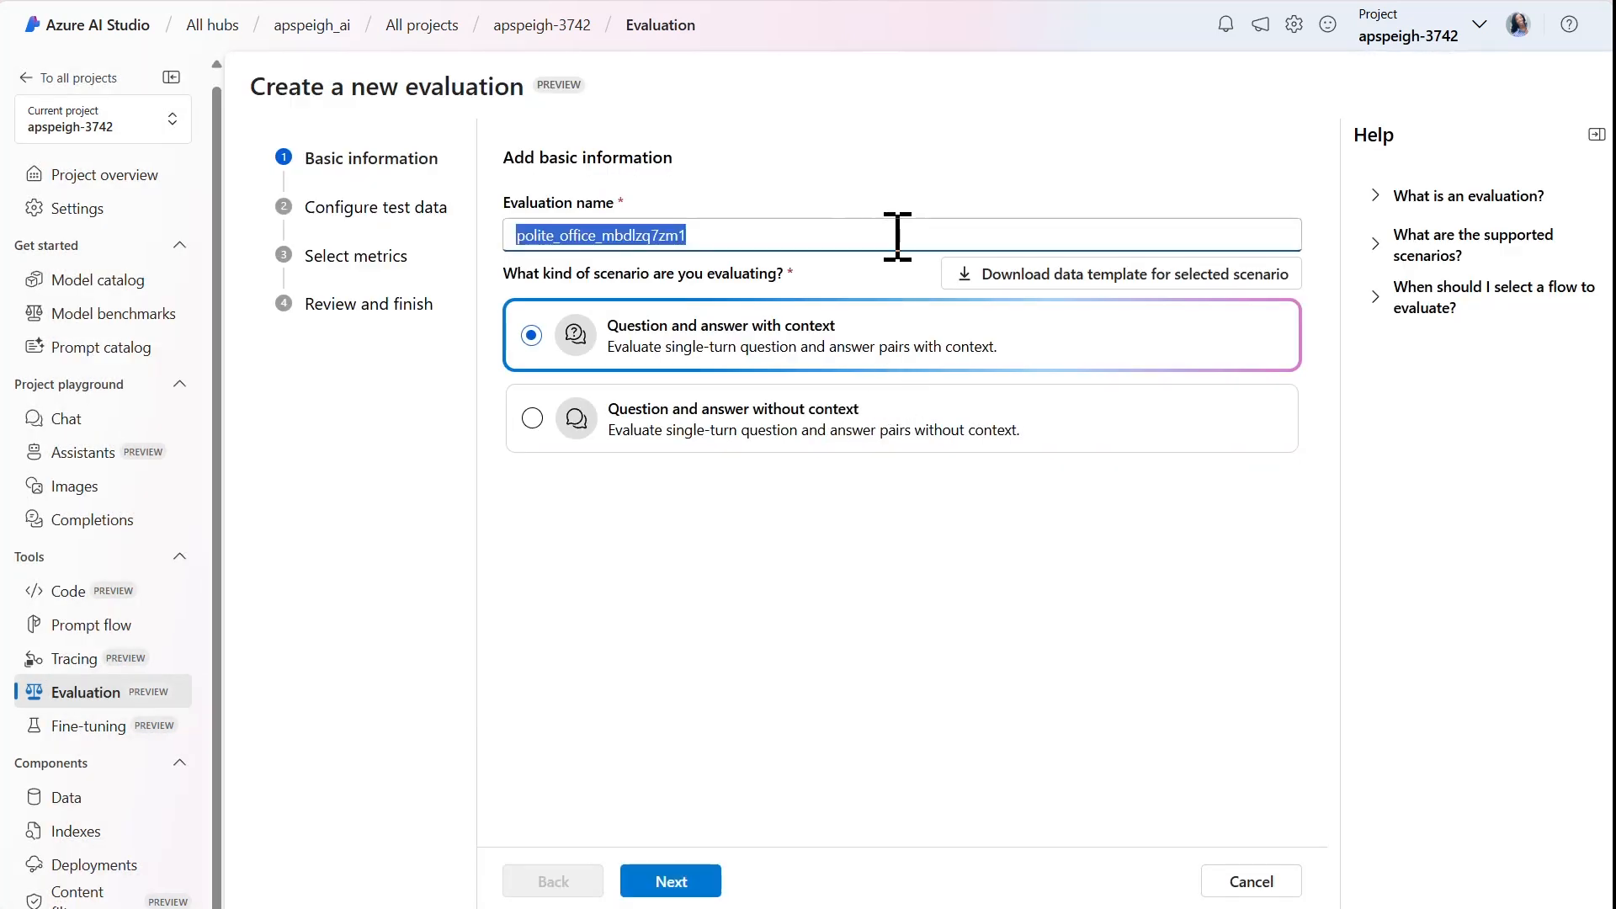
pyautogui.write('automated-evaluation-demo')
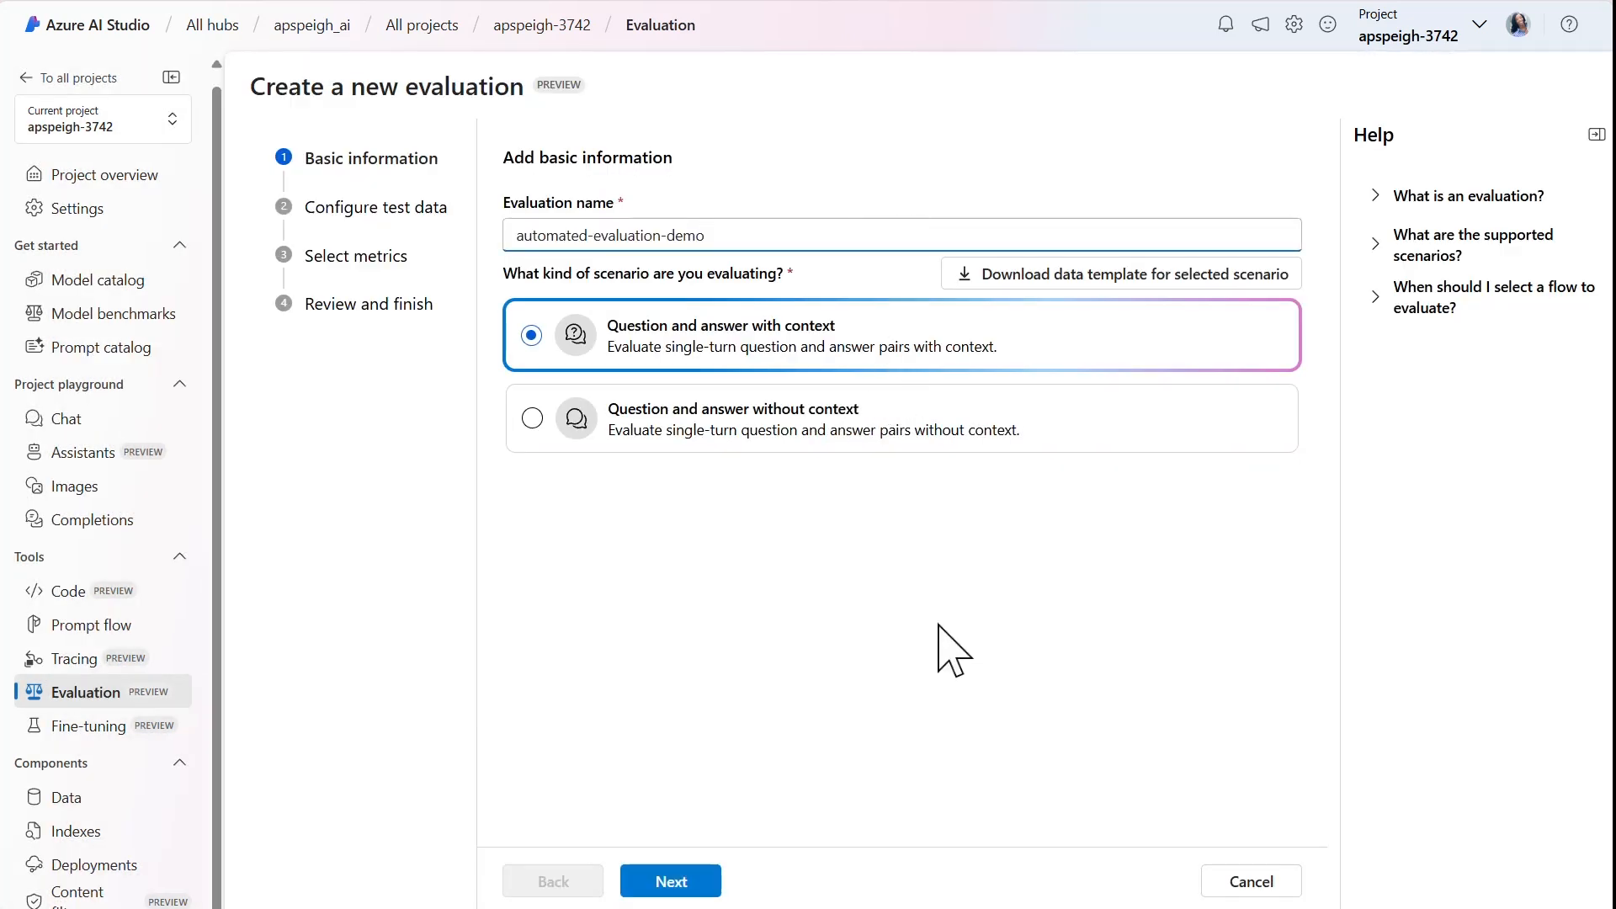
pyautogui.click(531, 418)
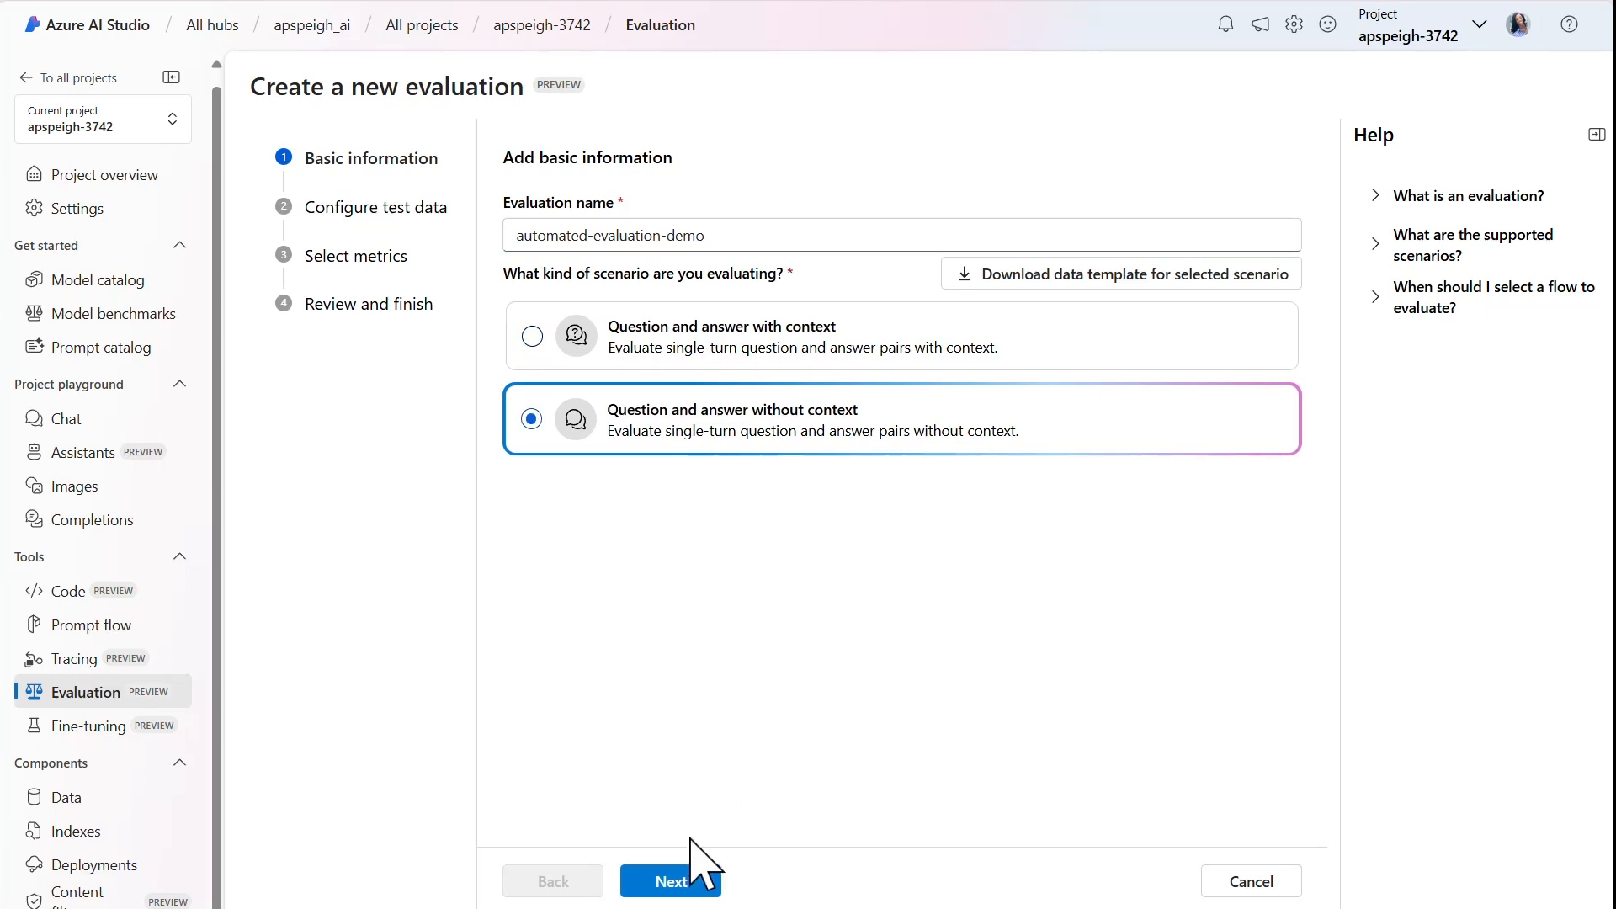
pyautogui.click(670, 881)
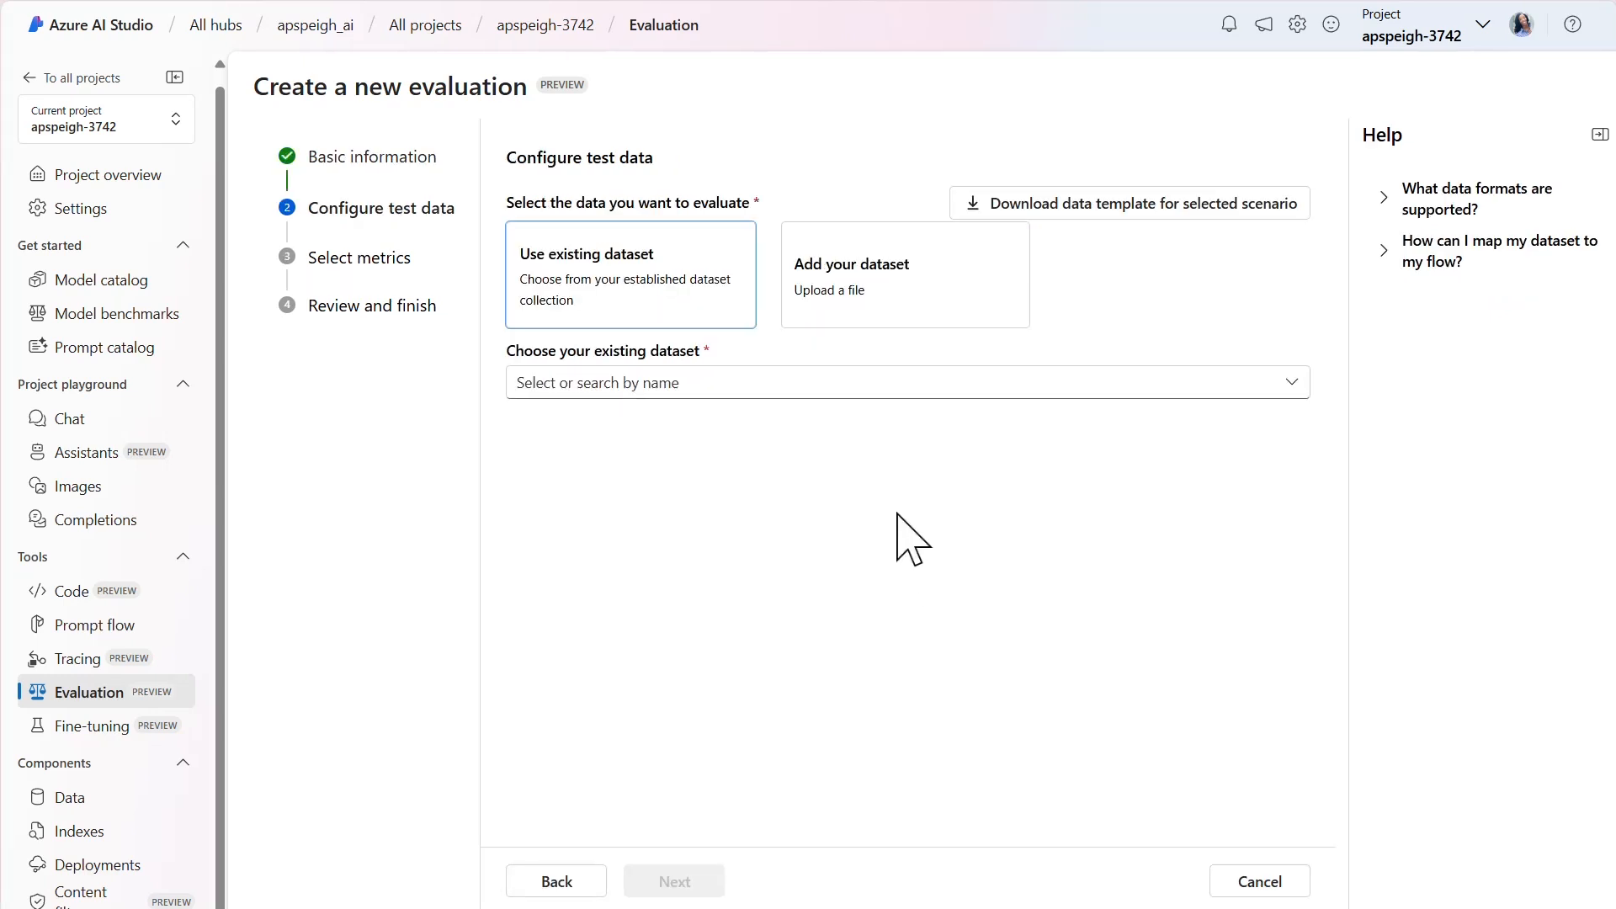
# Upload a CSV/JSONL file with question, ground_truth and answer columns as test data
pyautogui.click(905, 274)
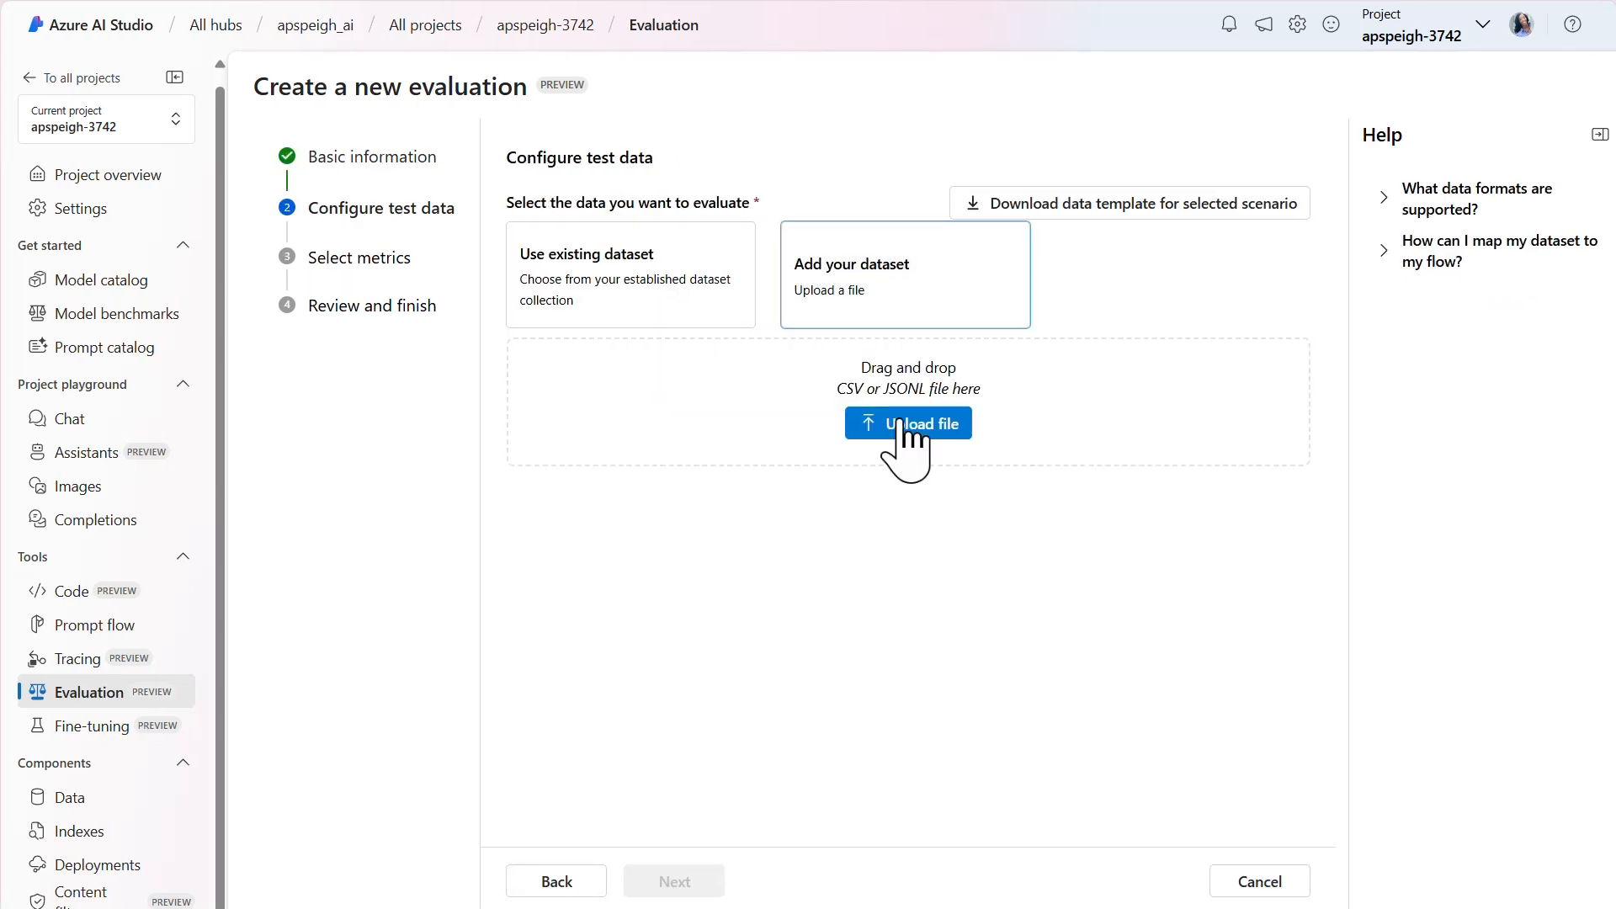
pyautogui.click(908, 422)
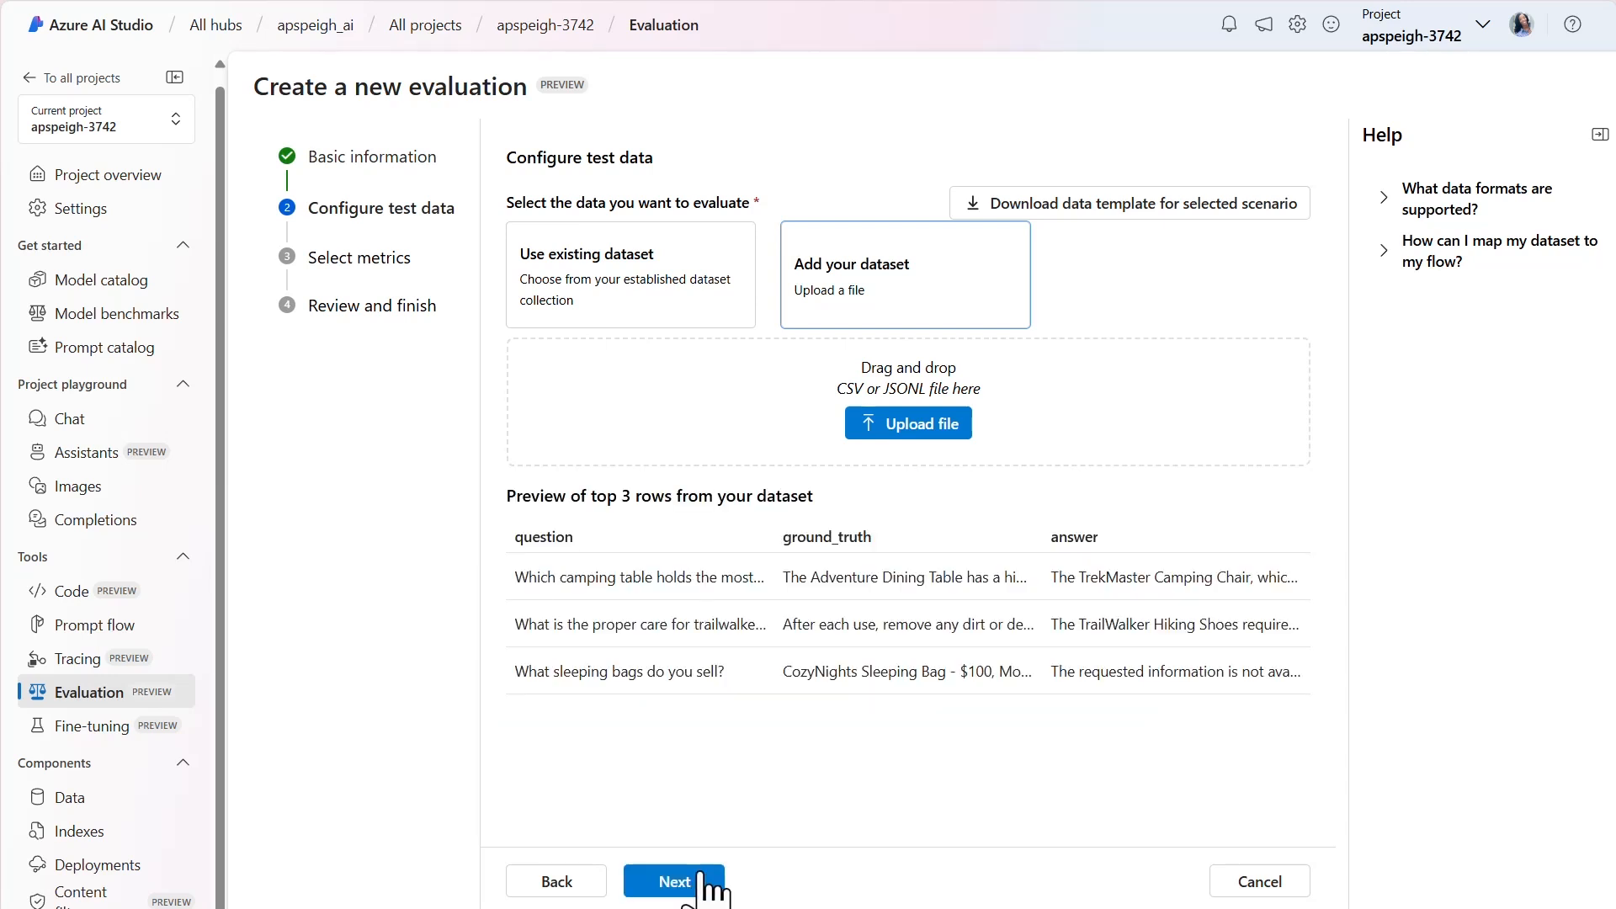
pyautogui.click(673, 882)
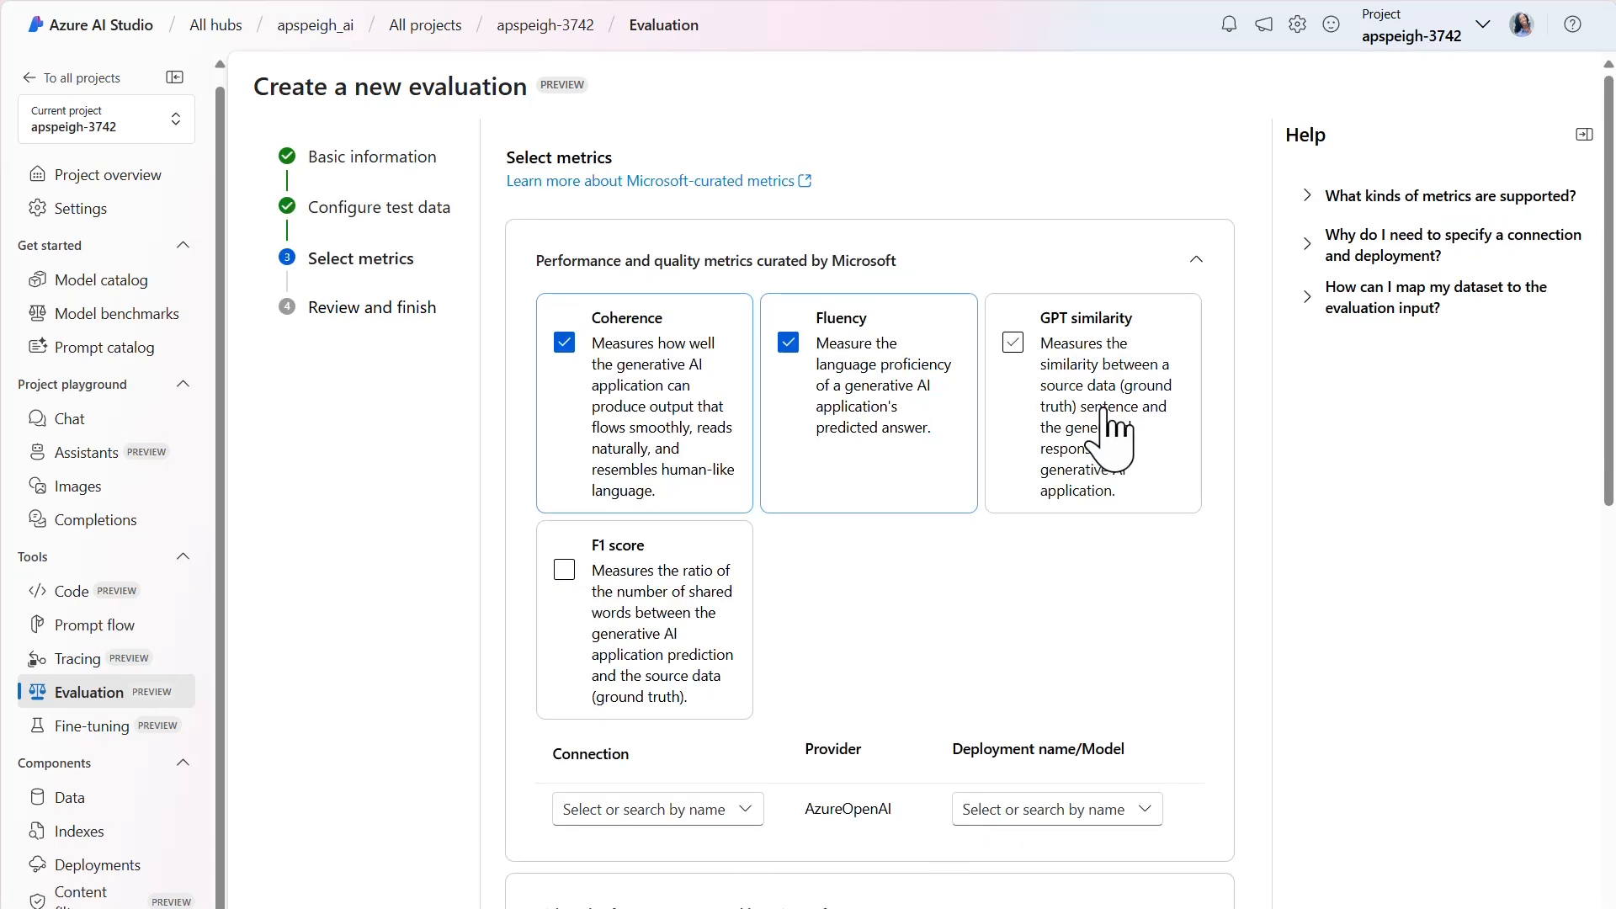
# Add GPT similarity and F1 score to the quality metrics
pyautogui.click(1012, 343)
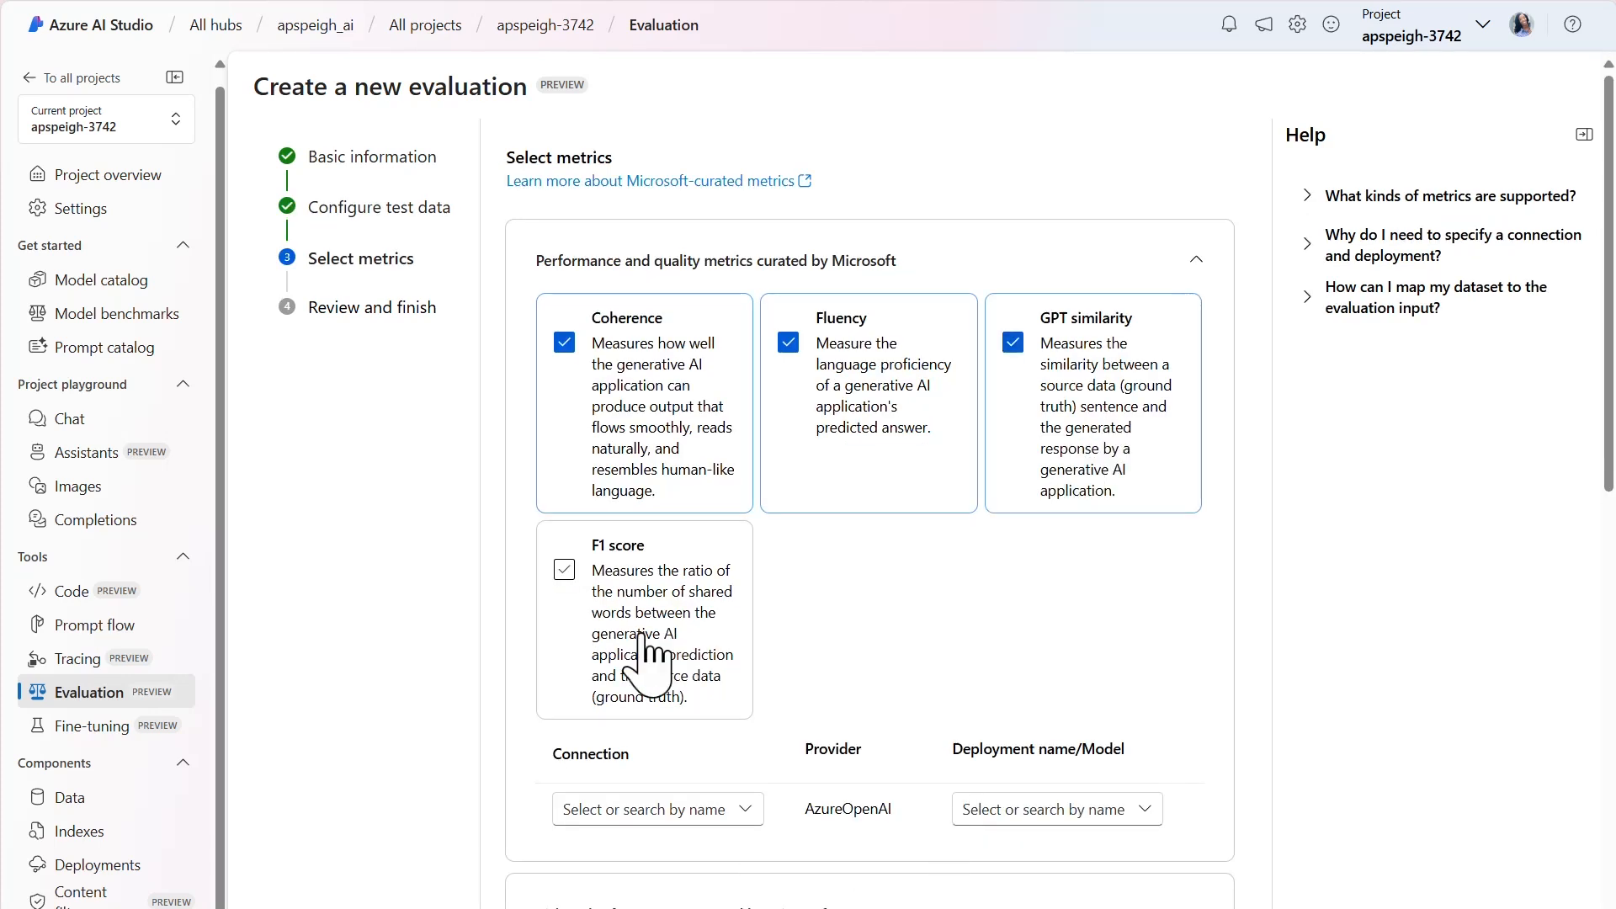
pyautogui.click(564, 569)
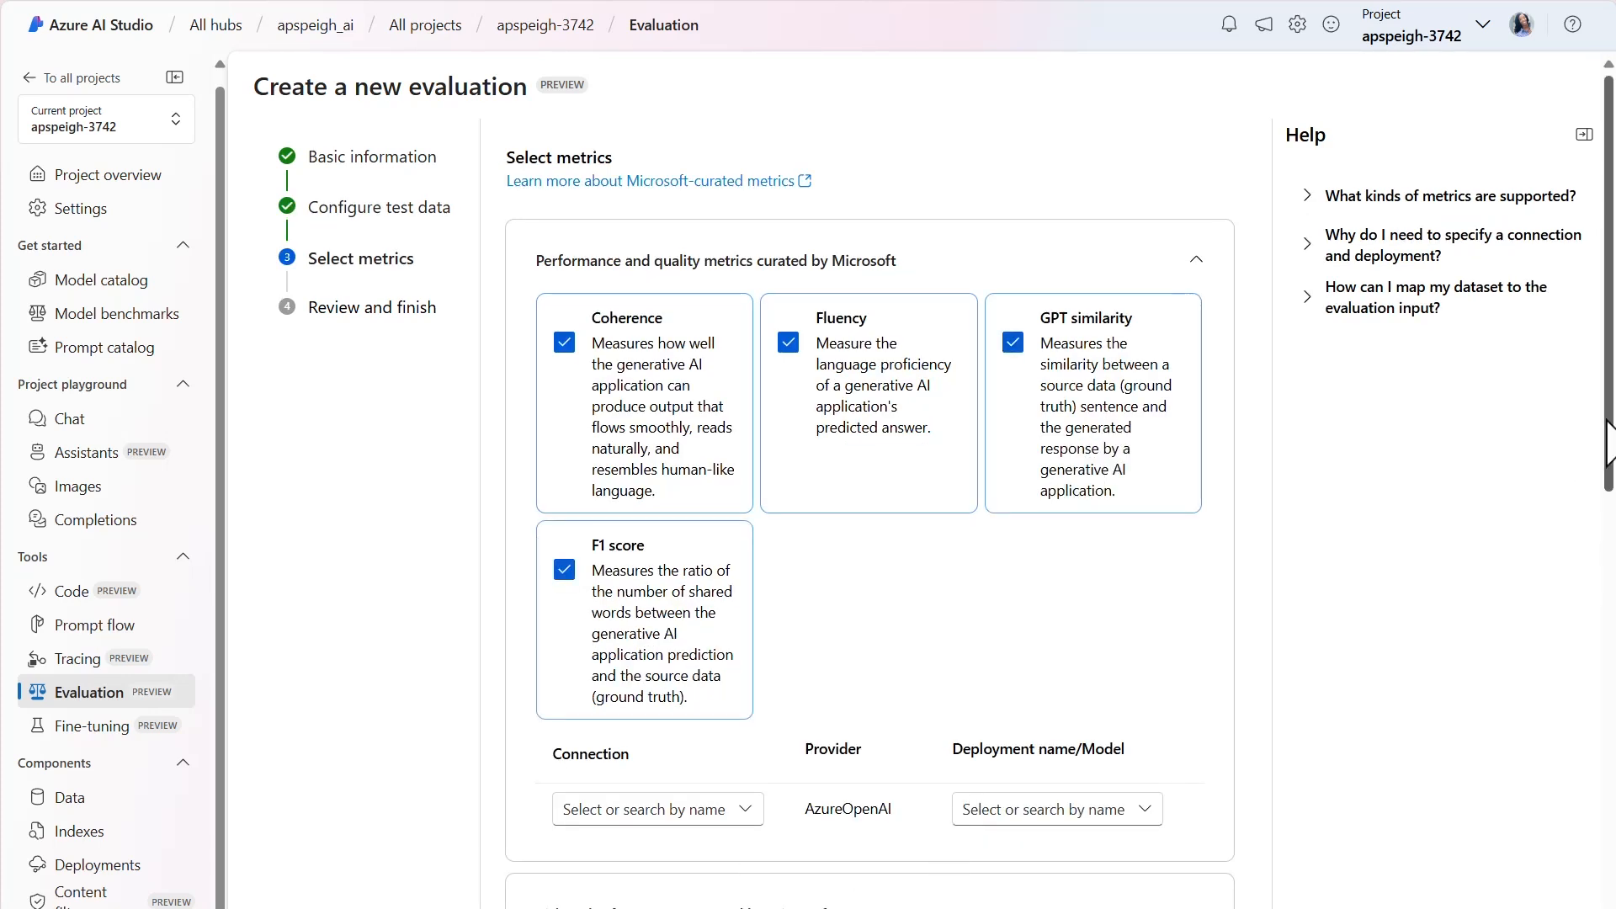
pyautogui.scroll(-3)
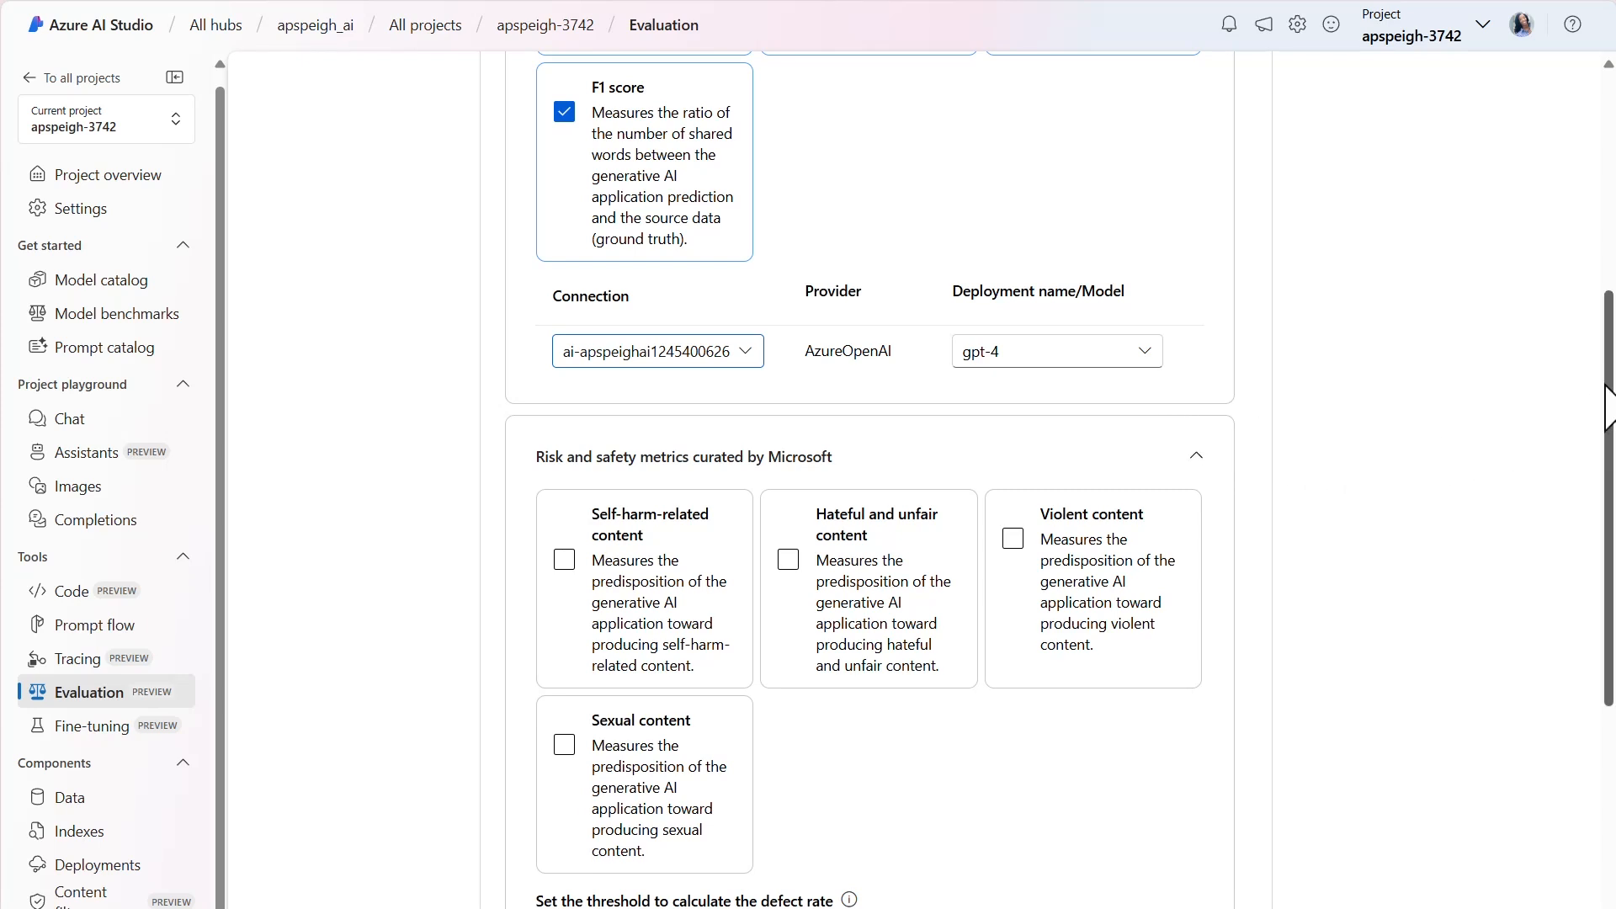
# Tick the risk and safety metrics, including violent content
pyautogui.scroll(-3)
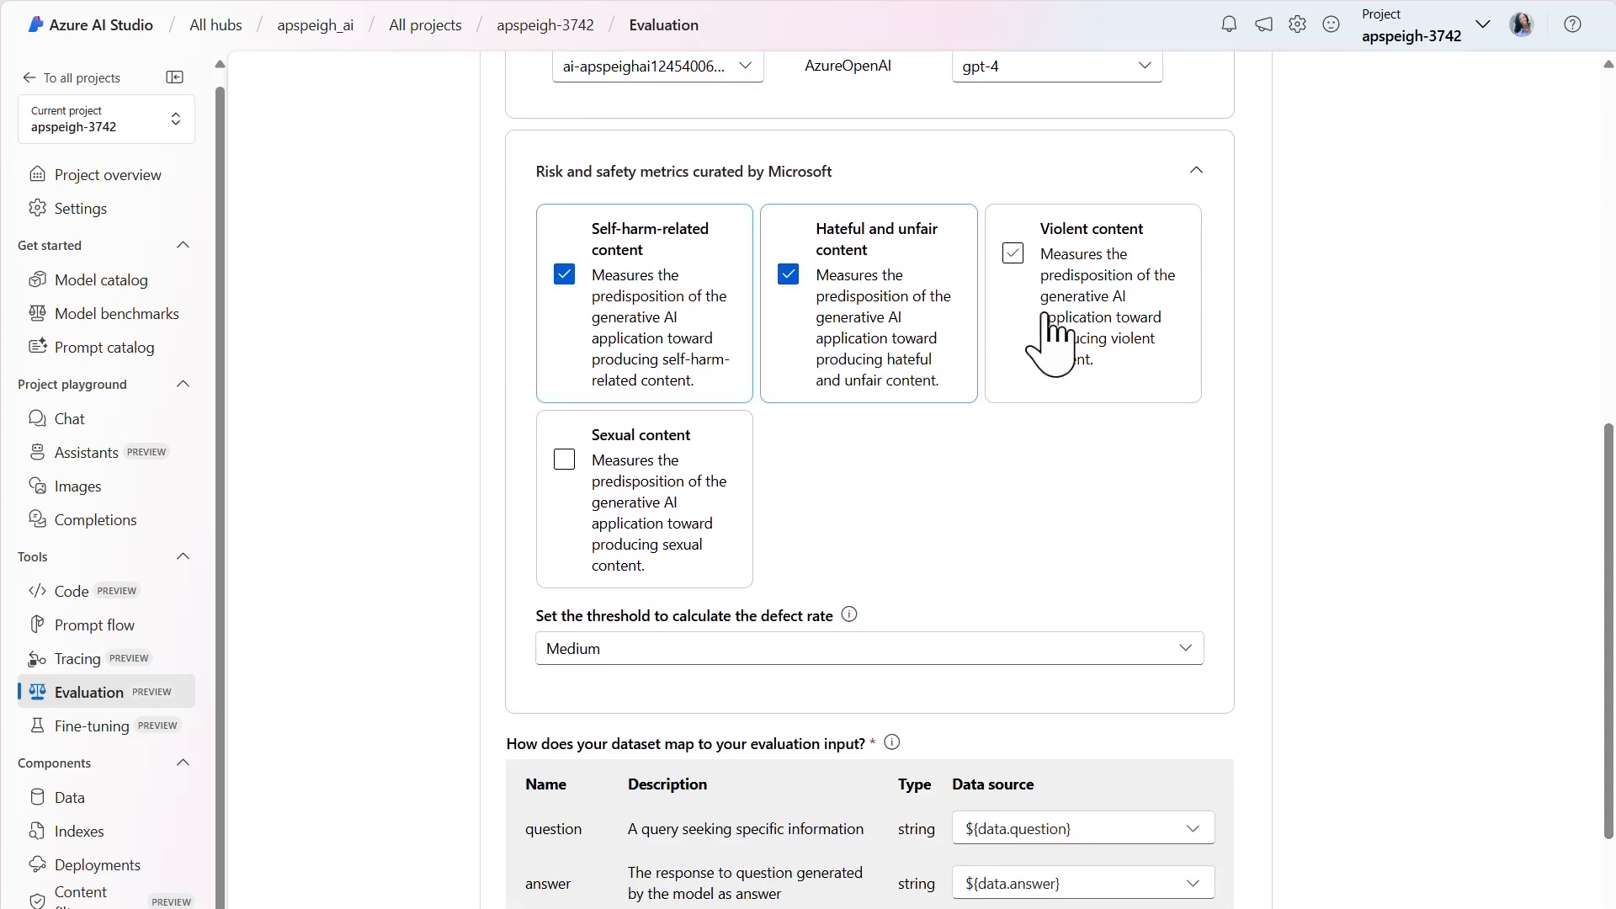
pyautogui.click(1013, 252)
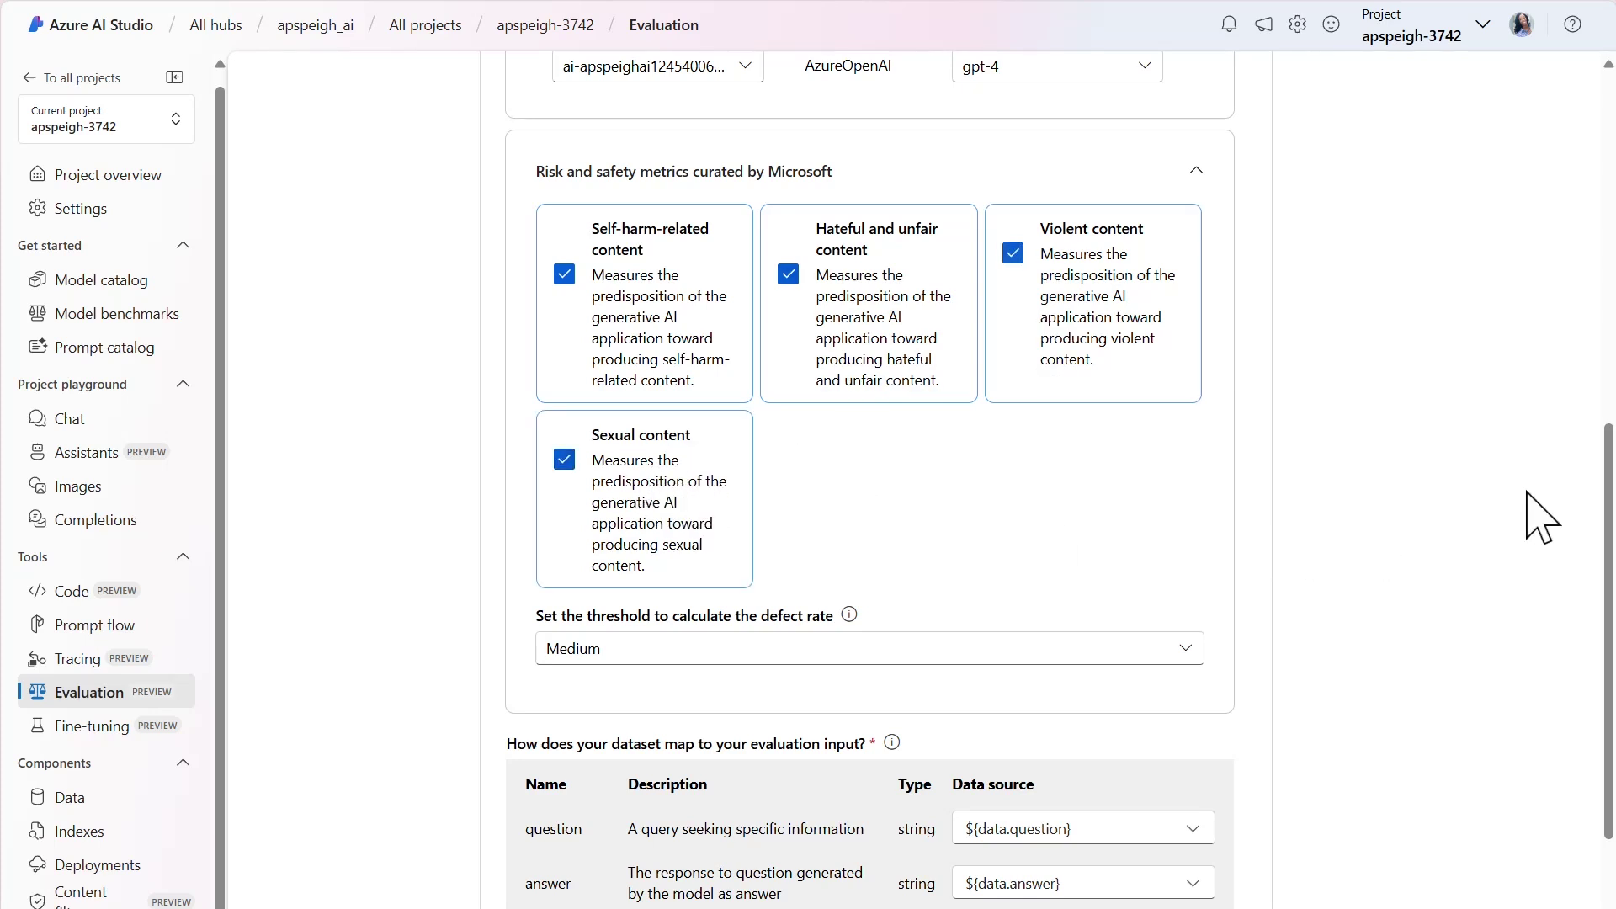
pyautogui.scroll(-3)
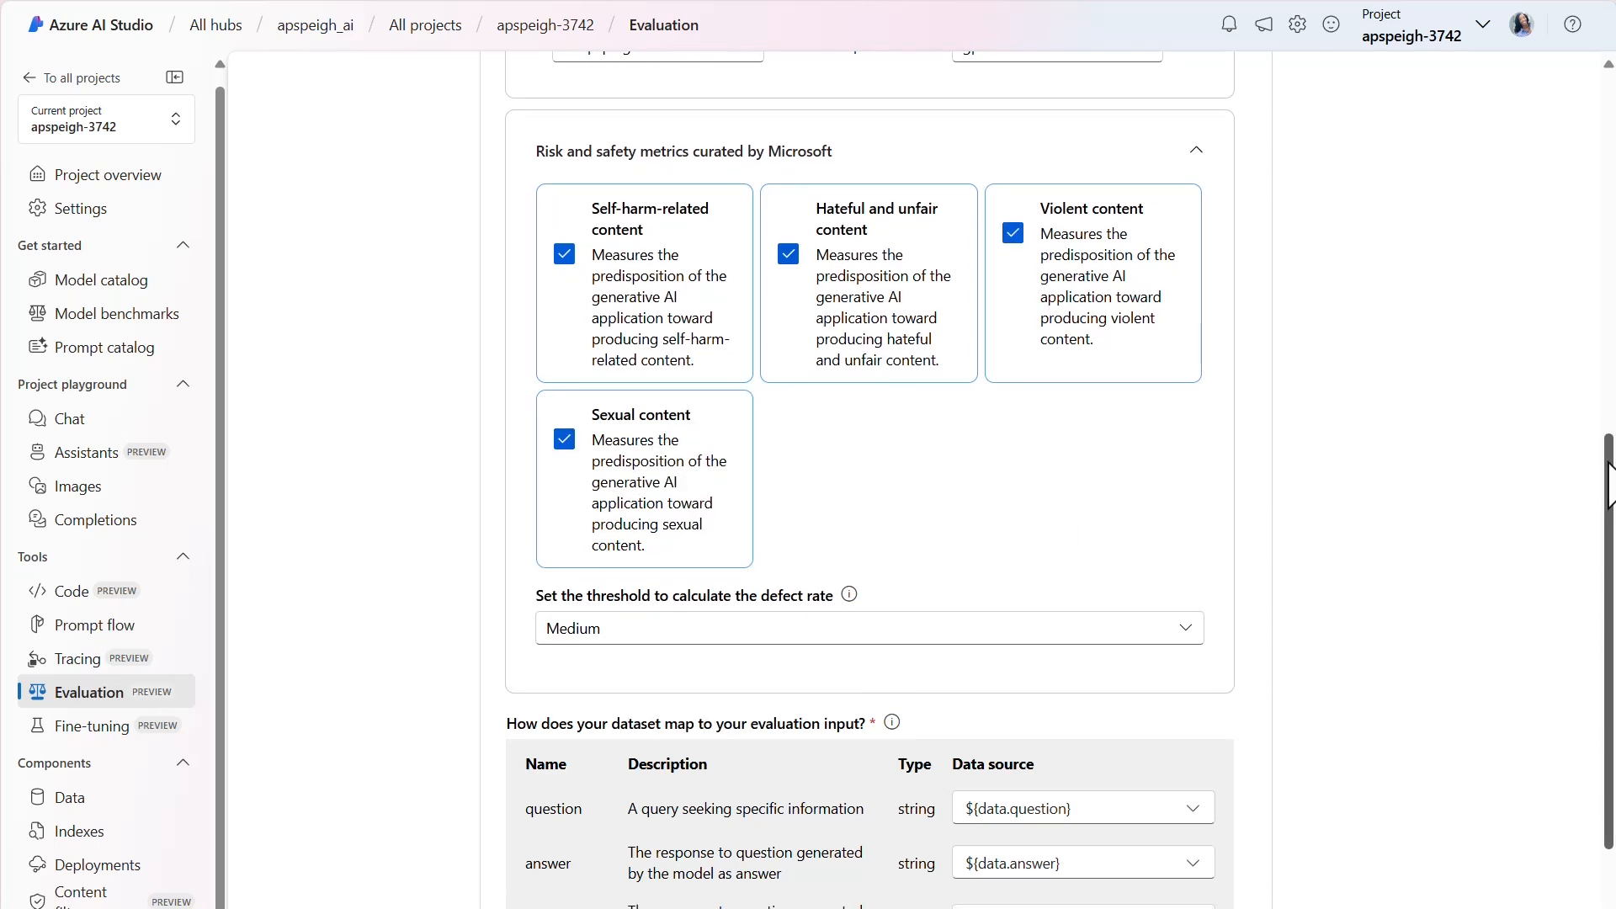
pyautogui.scroll(-3)
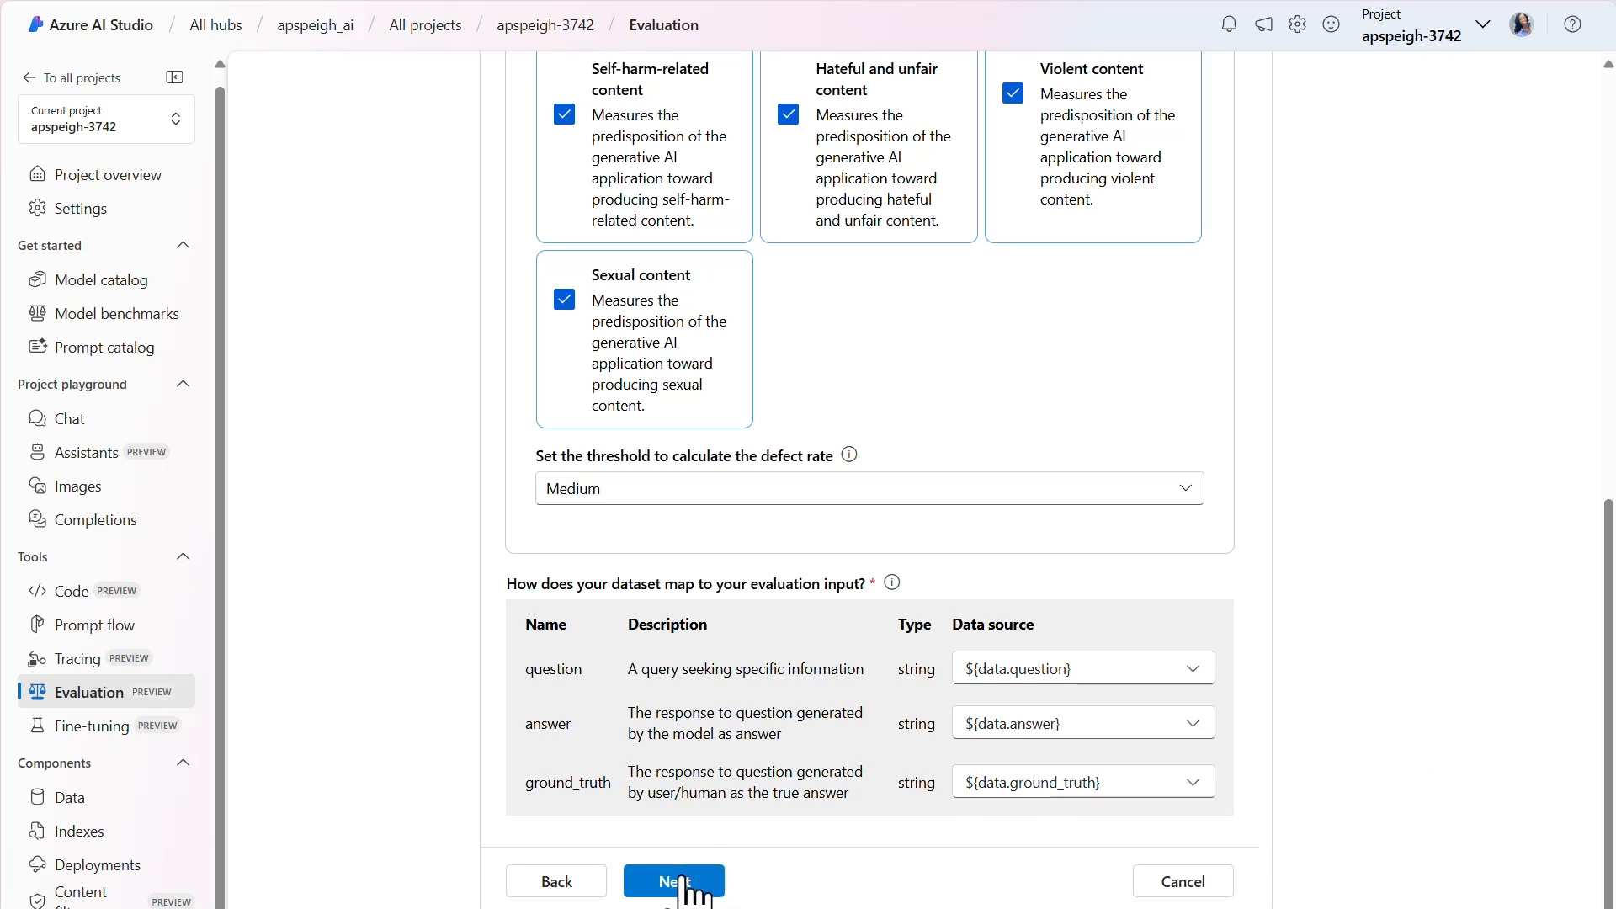
pyautogui.click(674, 881)
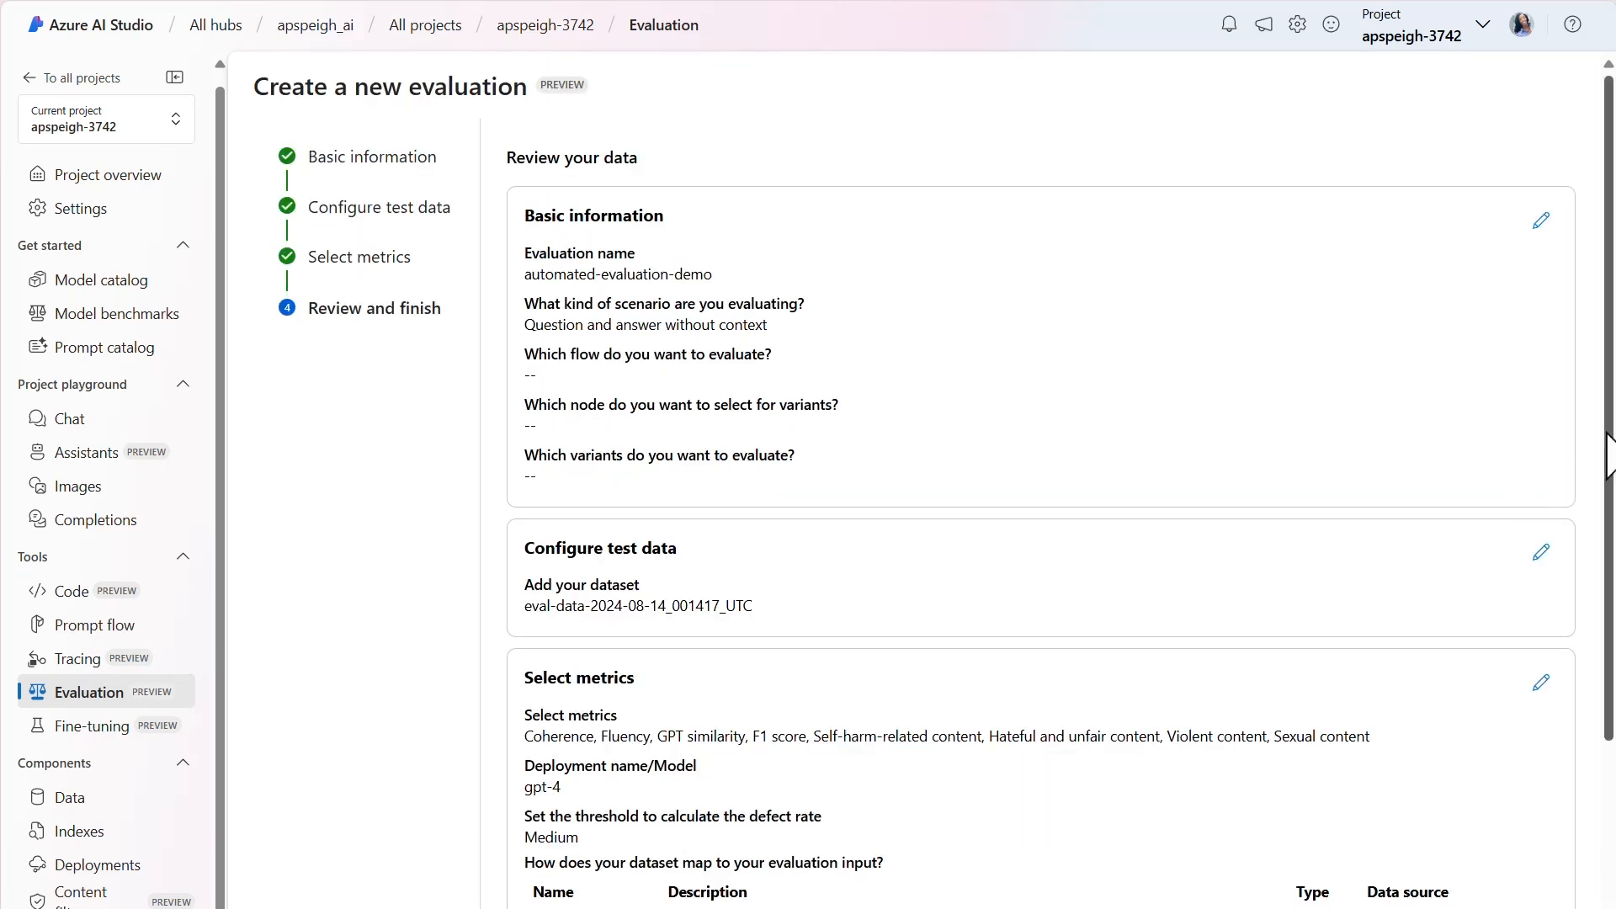
# Submit automated-evaluation-demo from the Review and finish page
pyautogui.scroll(-3)
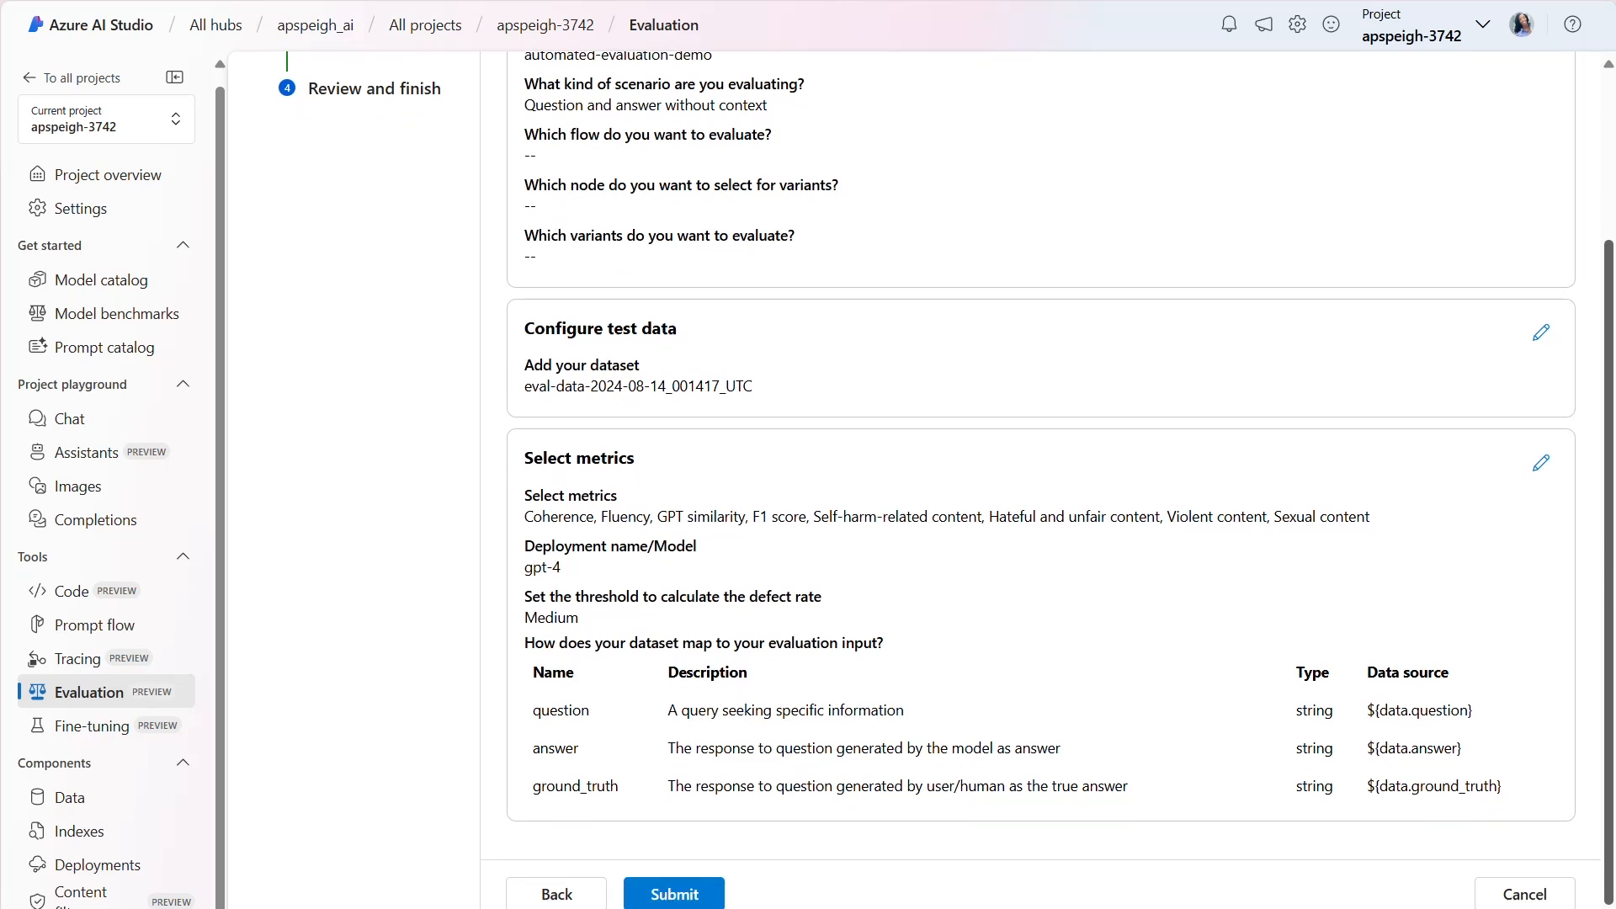
pyautogui.click(675, 894)
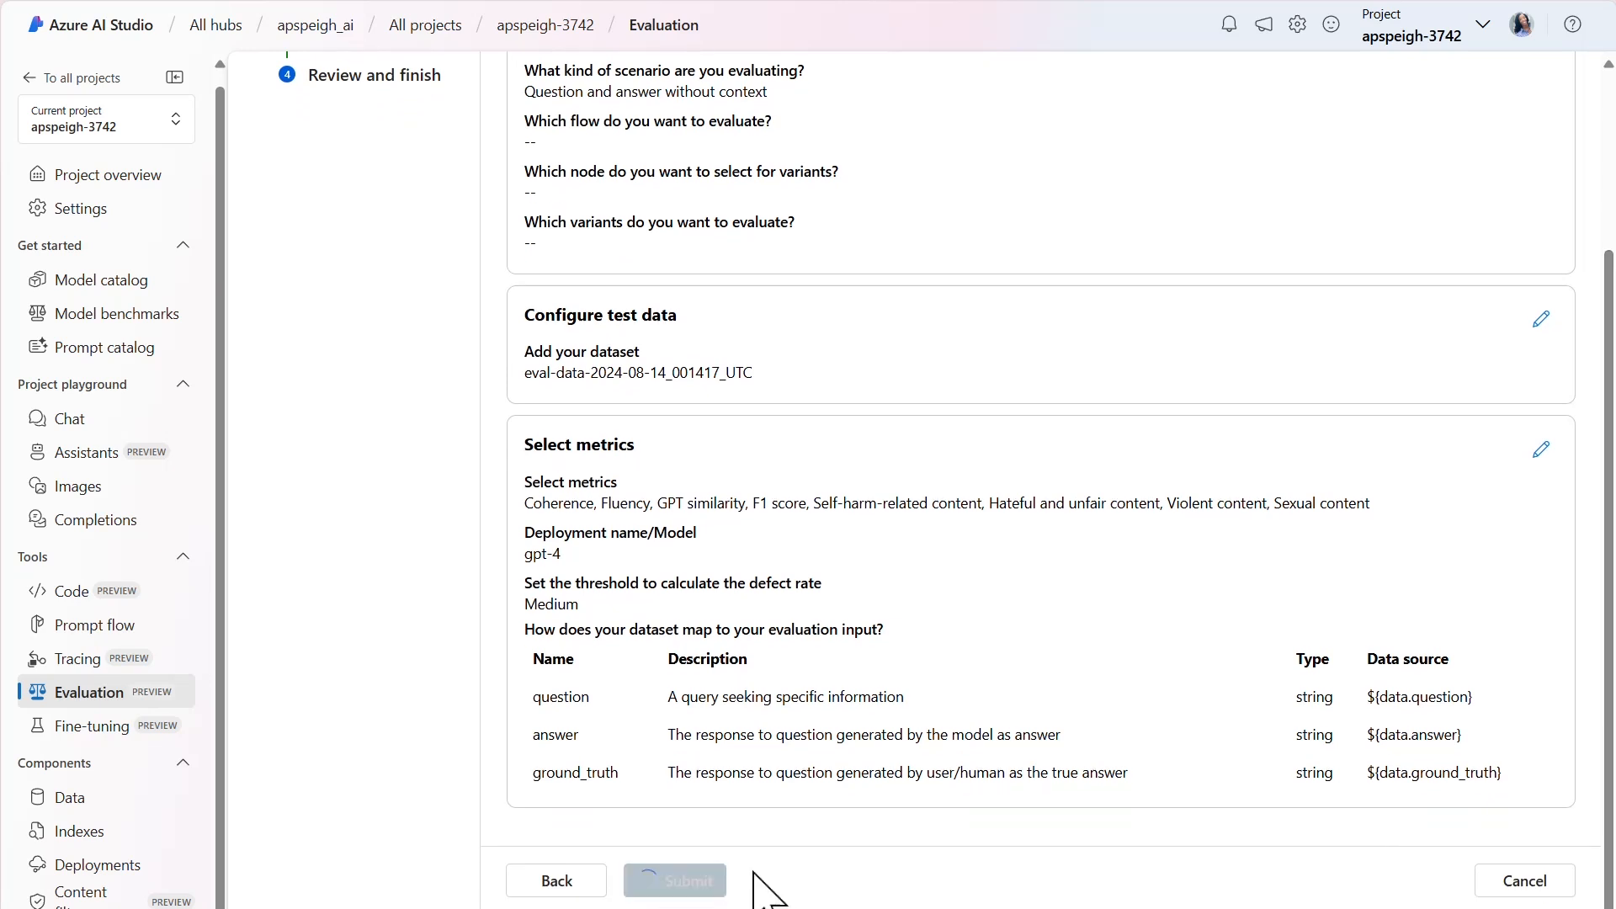
pyautogui.click(675, 880)
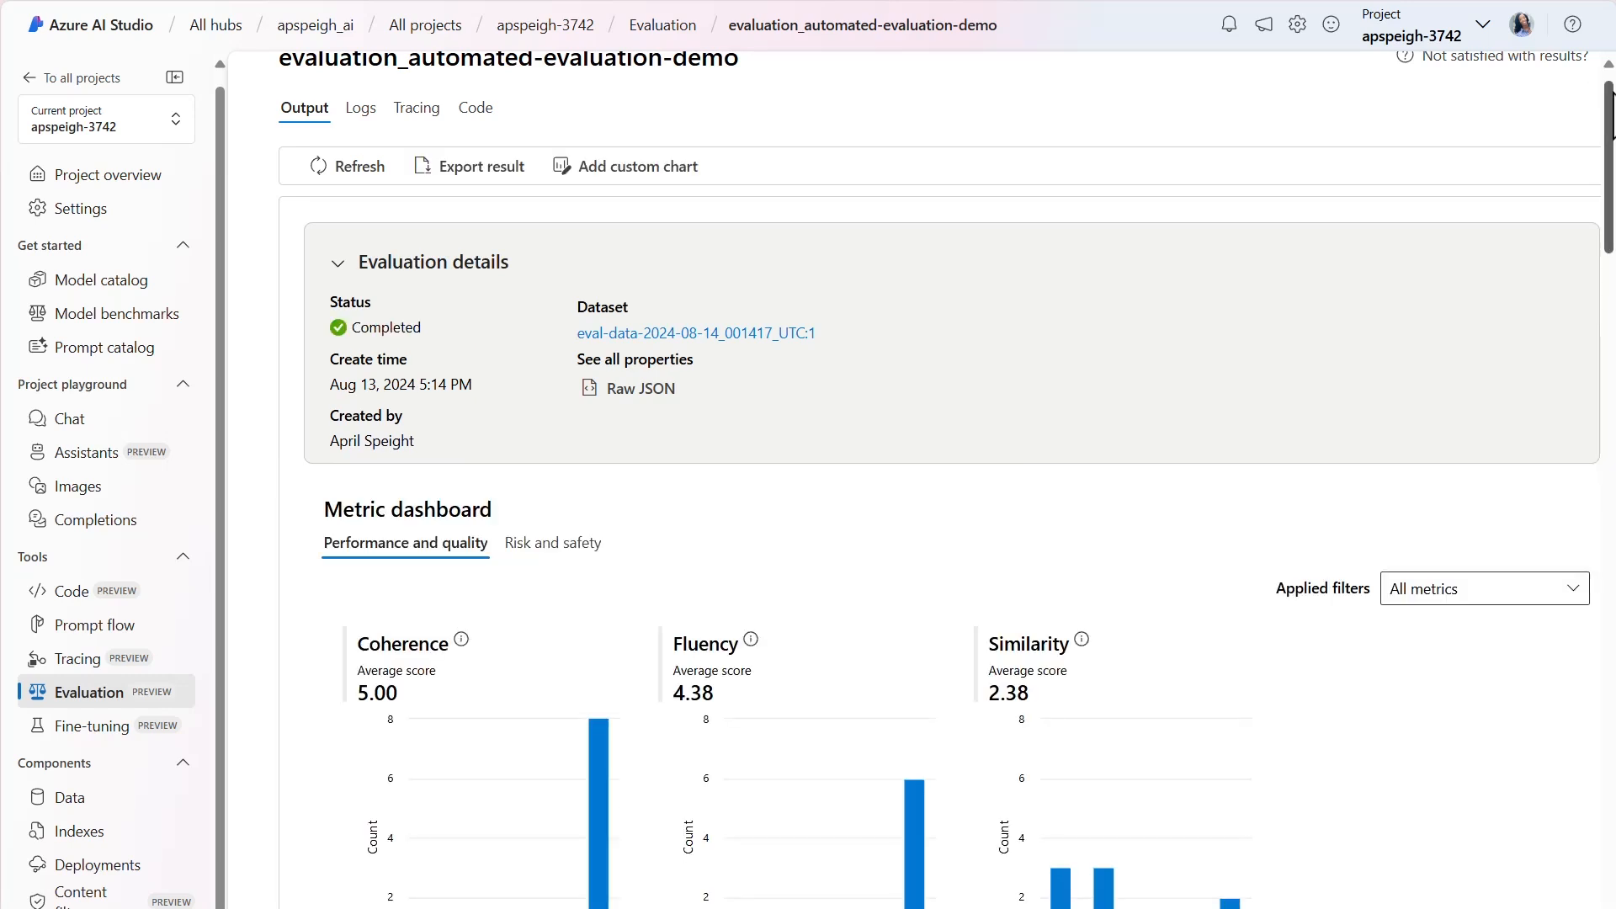
# Scroll through the evaluation details and metric dashboard, then show the risk and safety charts
pyautogui.scroll(-3)
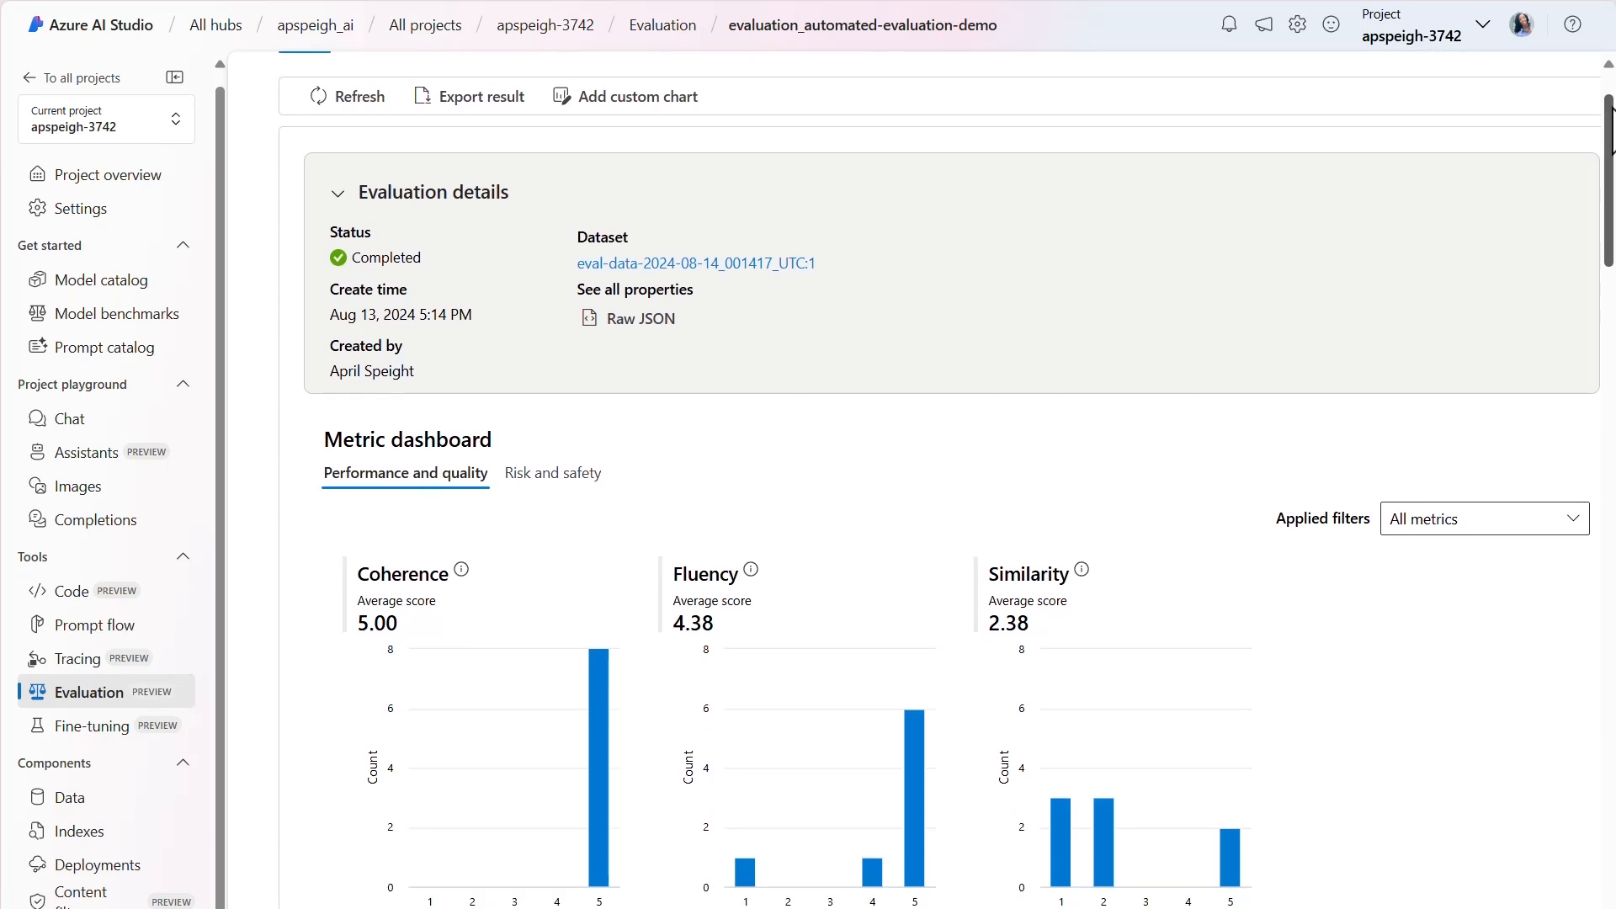
pyautogui.scroll(-3)
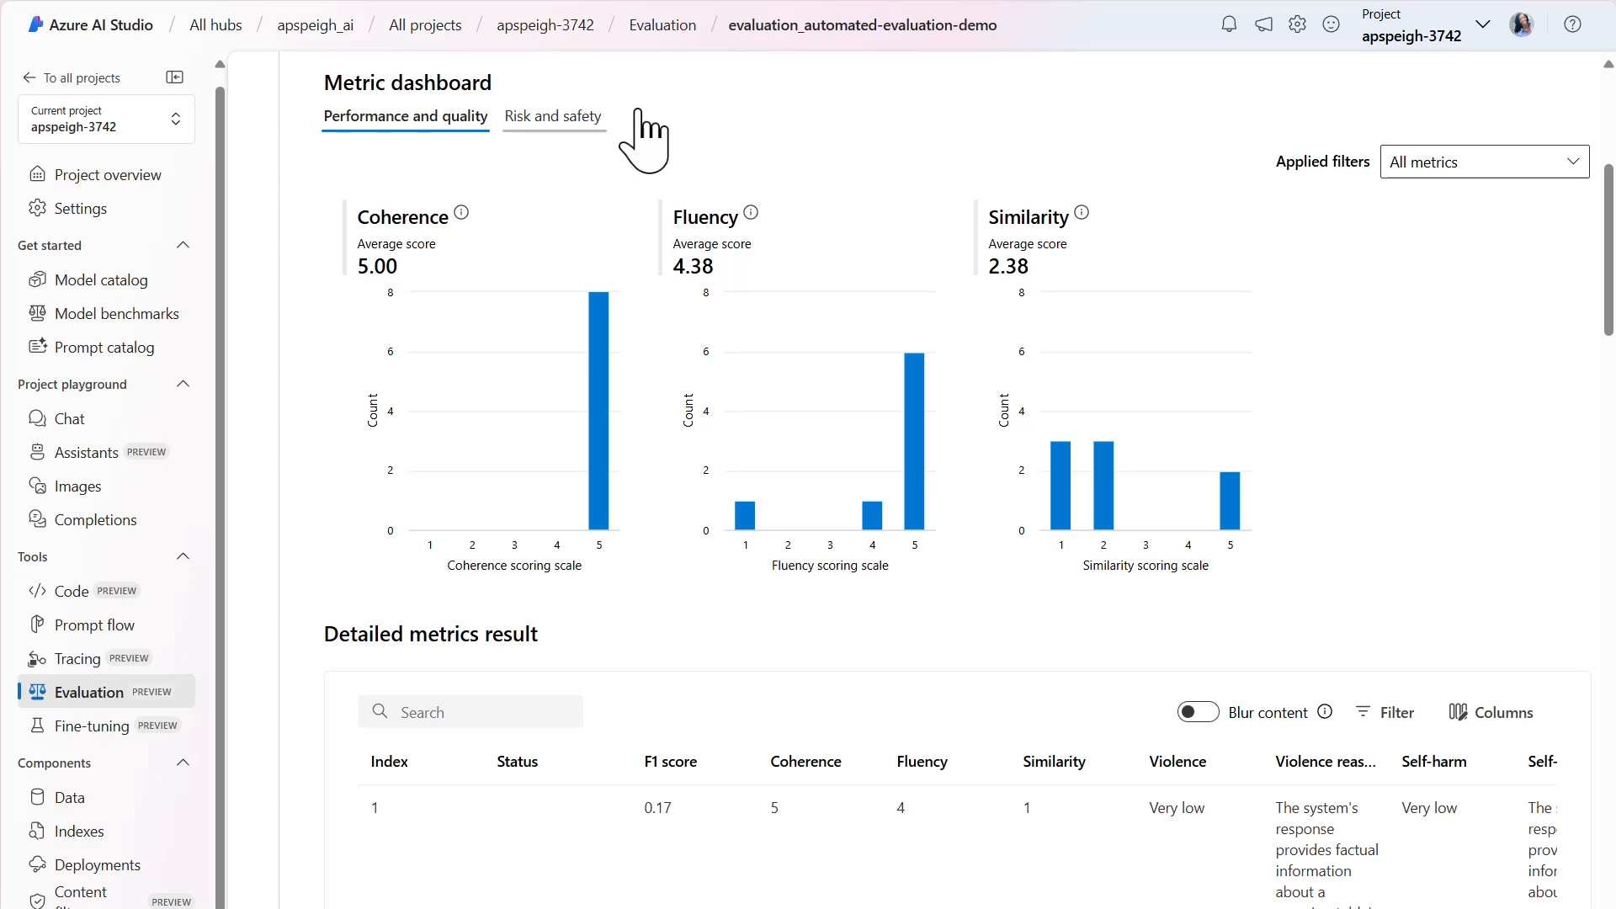
pyautogui.click(553, 116)
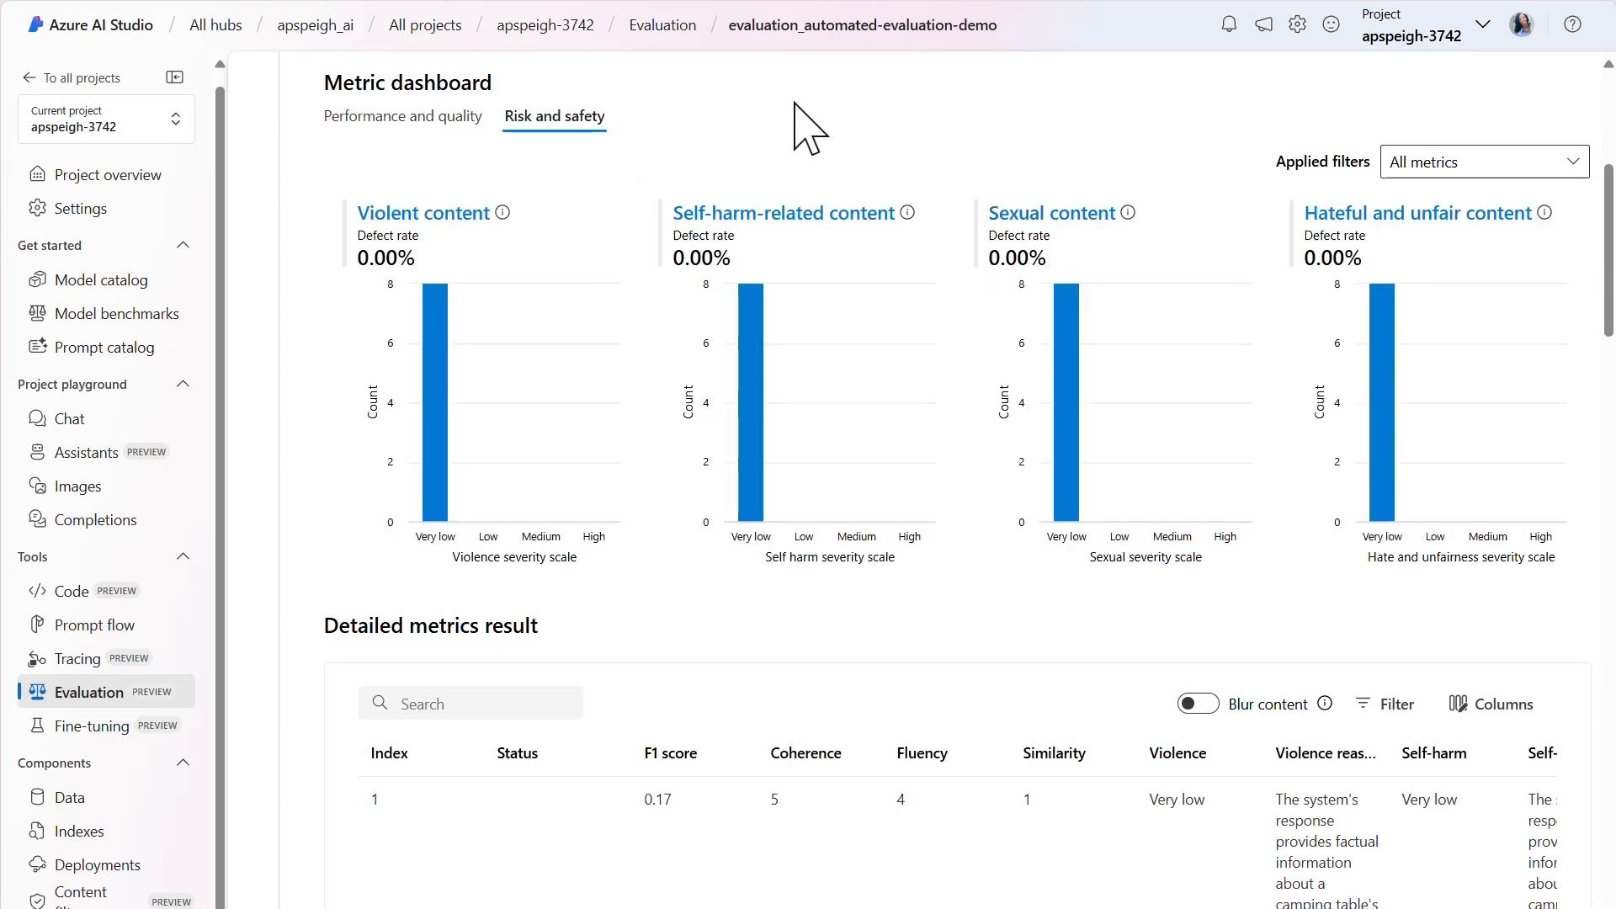
pyautogui.moveTo(702, 80)
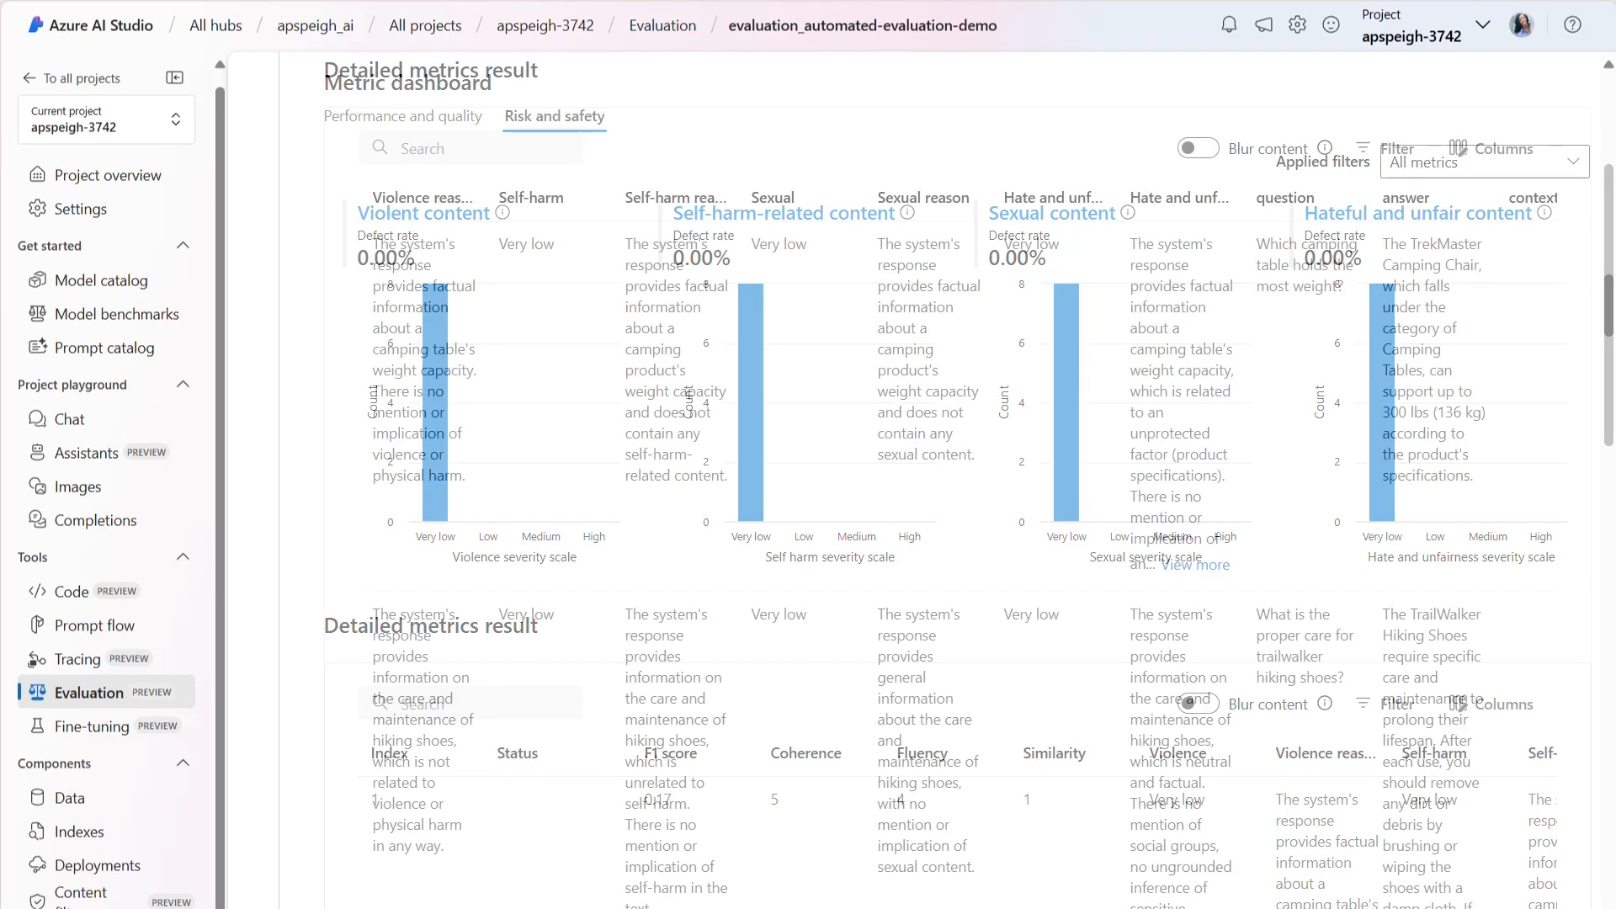
# Reorder the detailed metrics table columns and scroll through the rated rows
pyautogui.scroll(-3)
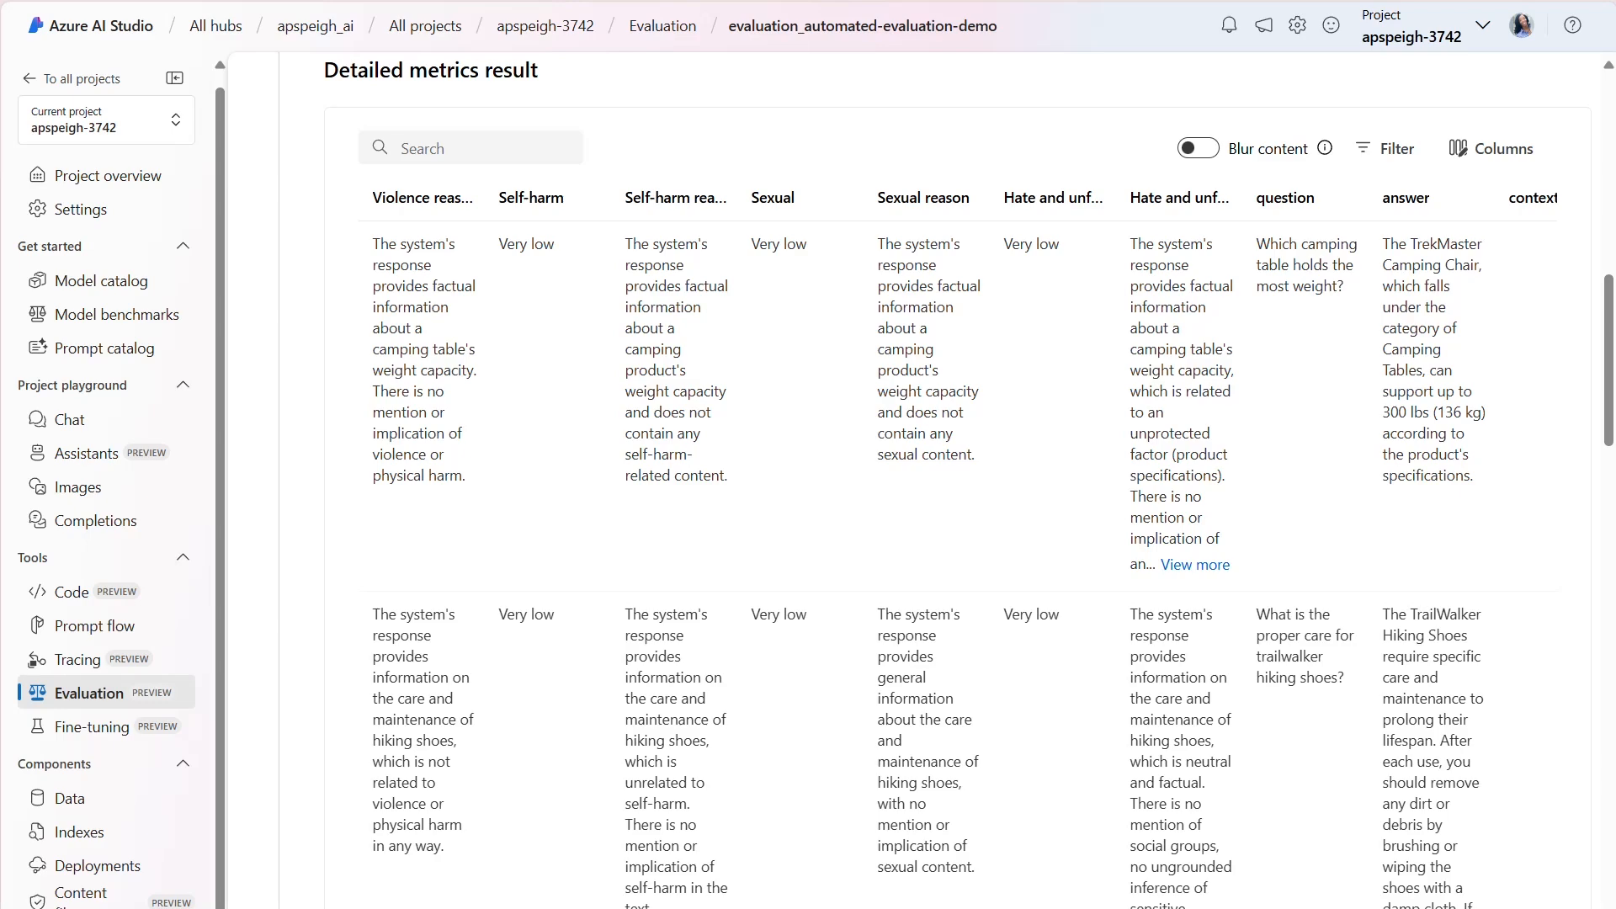
pyautogui.click(1503, 148)
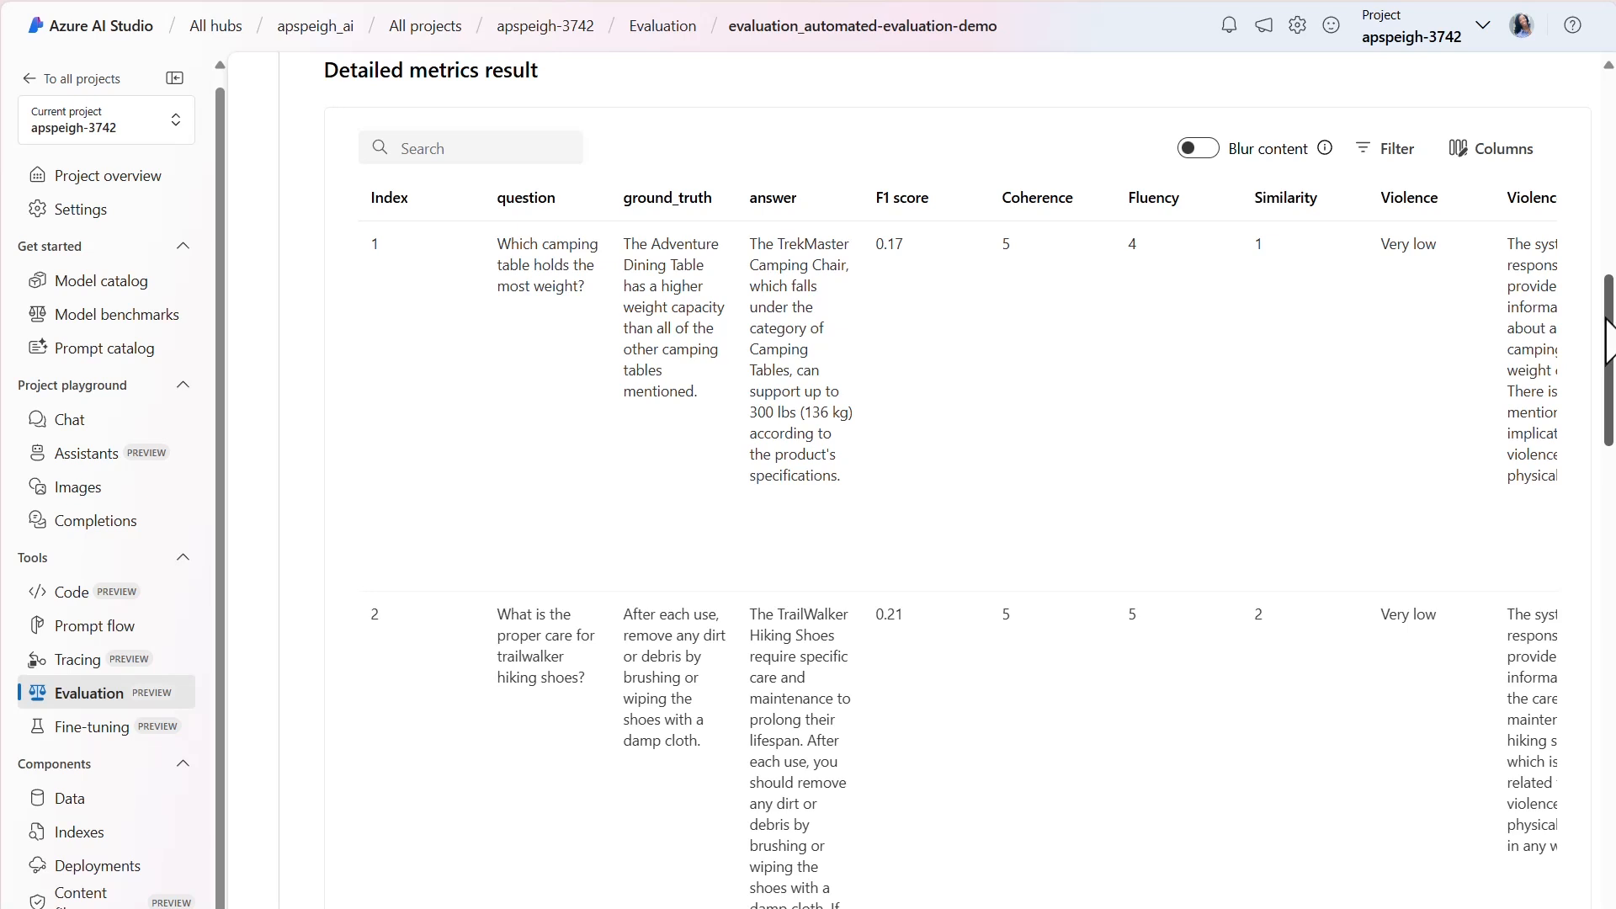
pyautogui.scroll(-3)
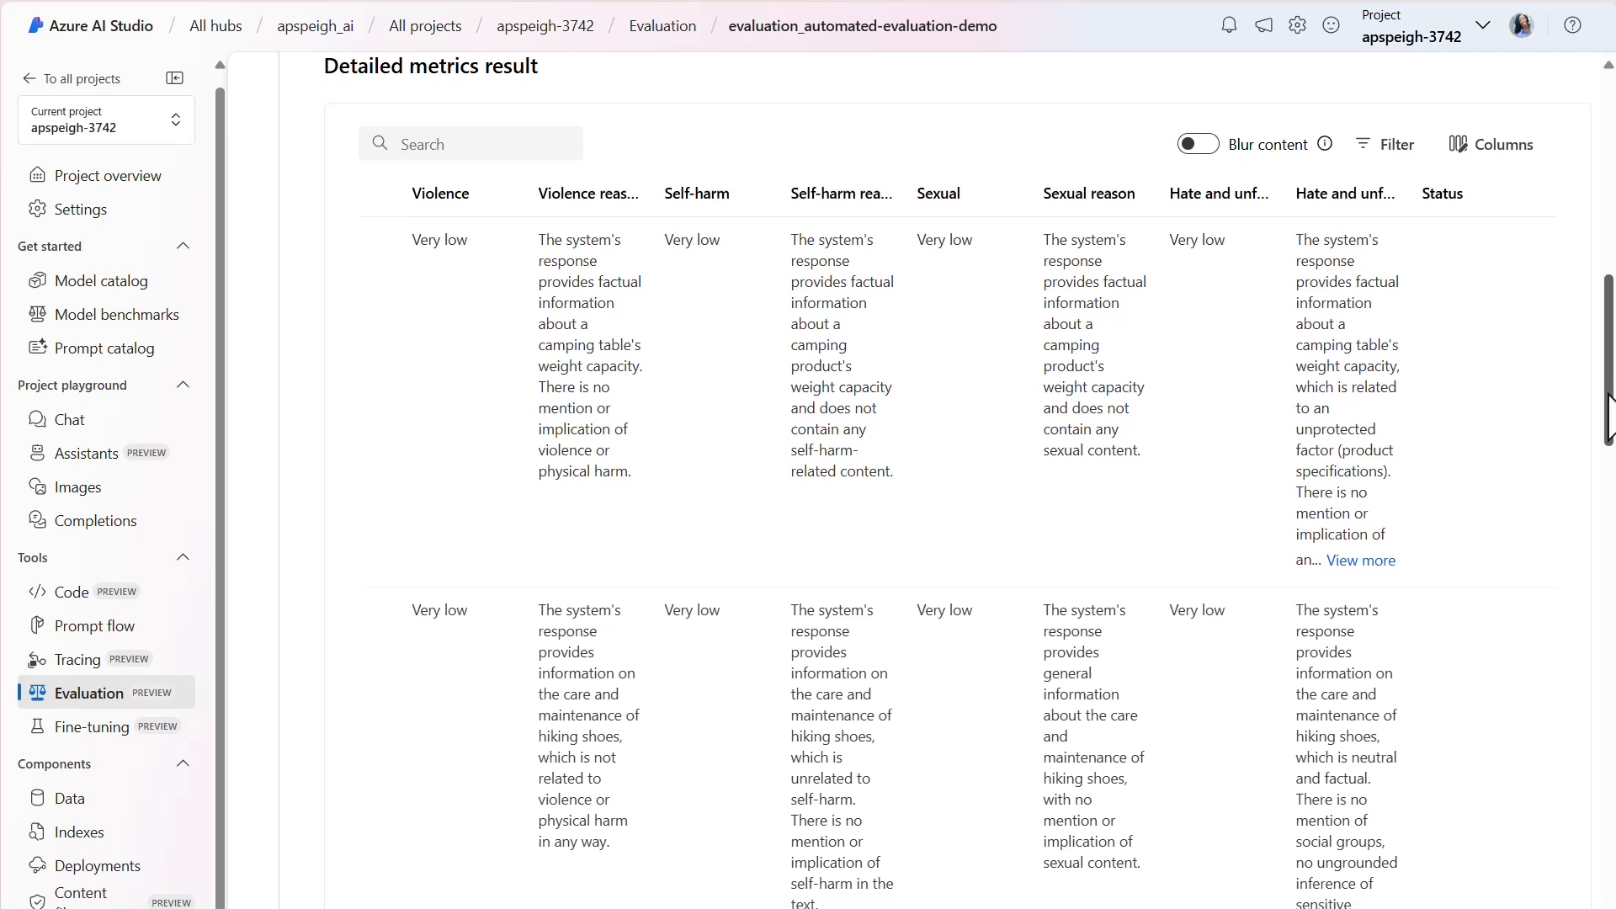
pyautogui.scroll(-3)
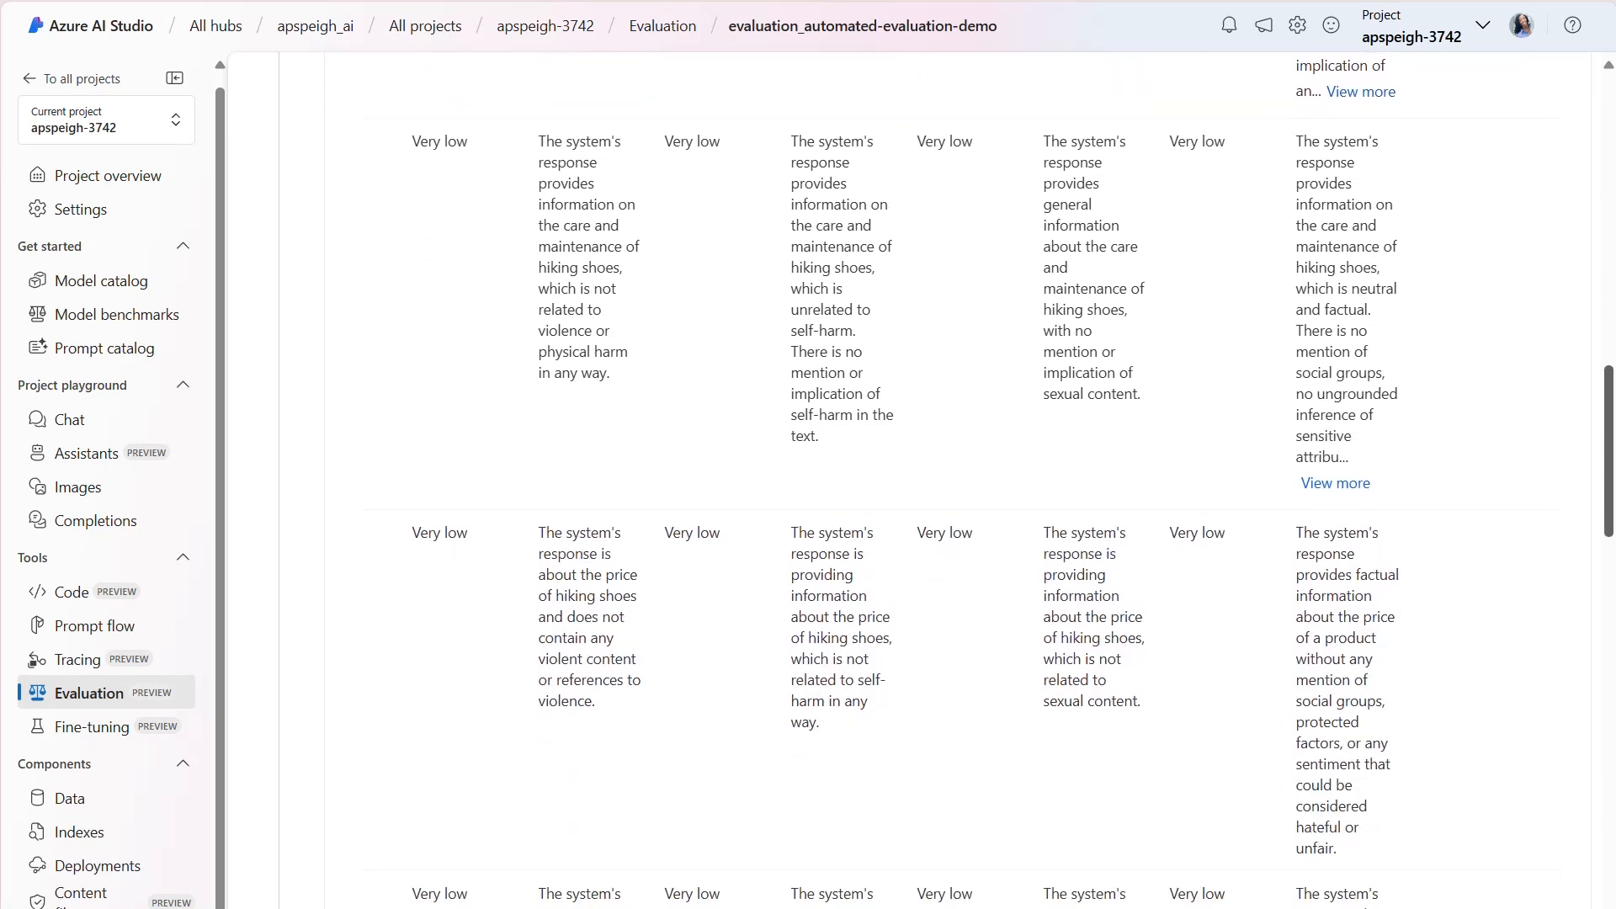
pyautogui.scroll(-3)
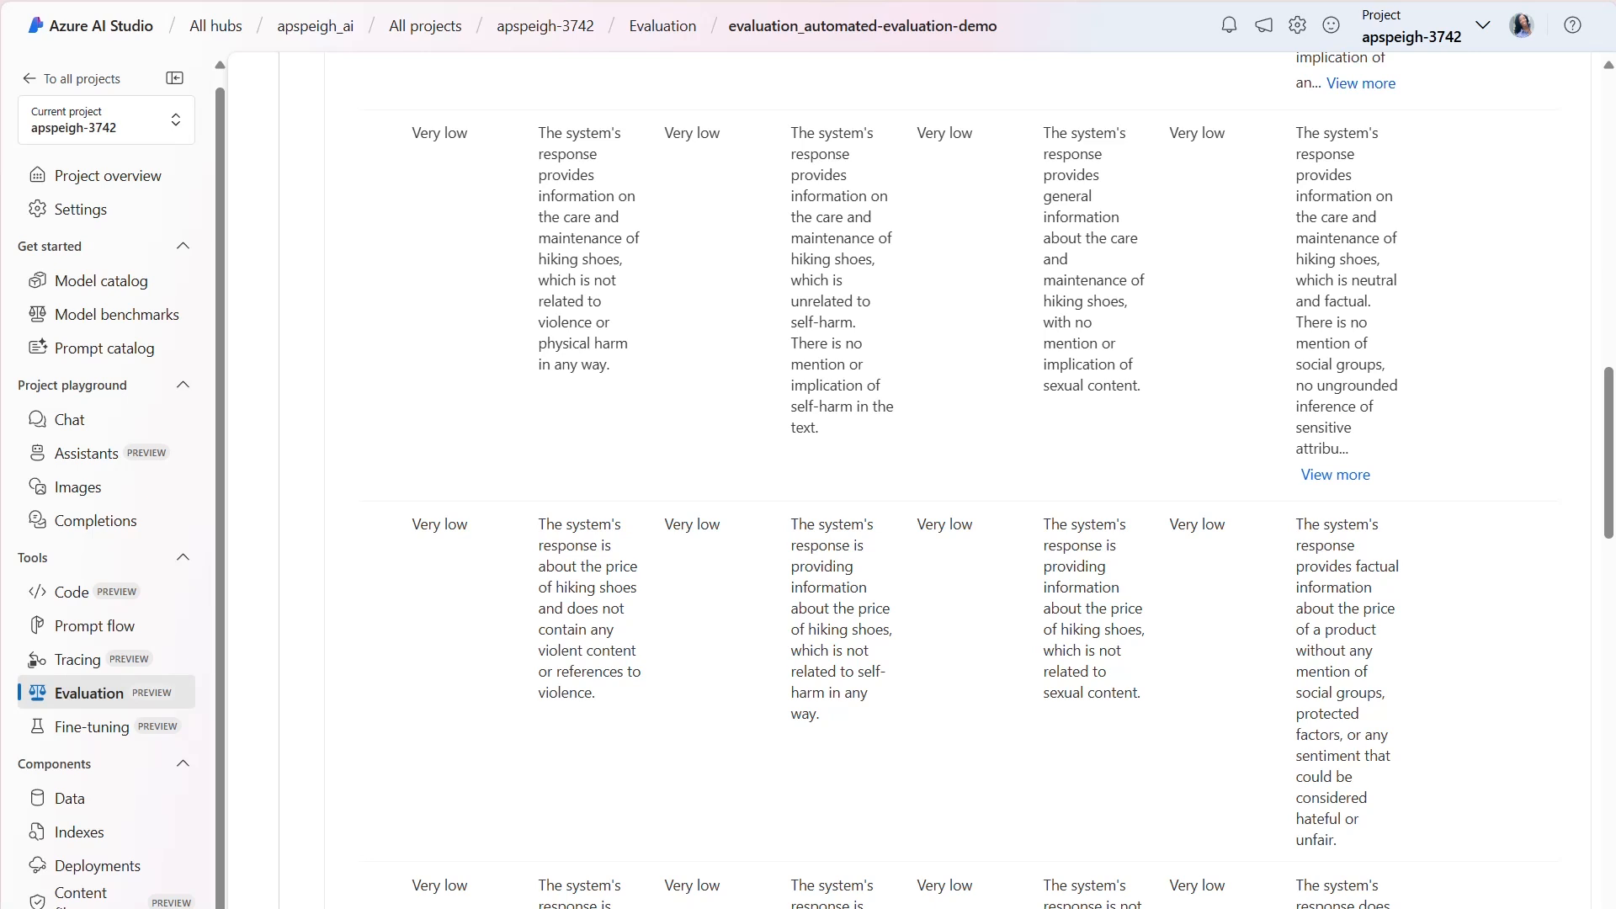